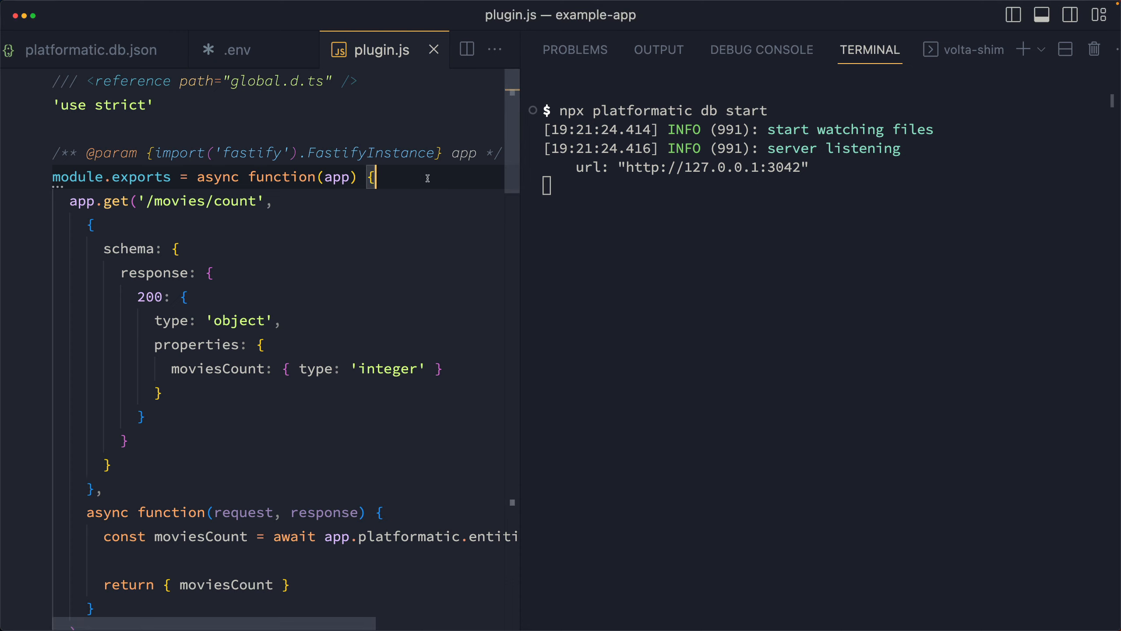
Add app.log.info('The plugin has loaded') at the top of the plugin function and save plugin.js.
type("a")
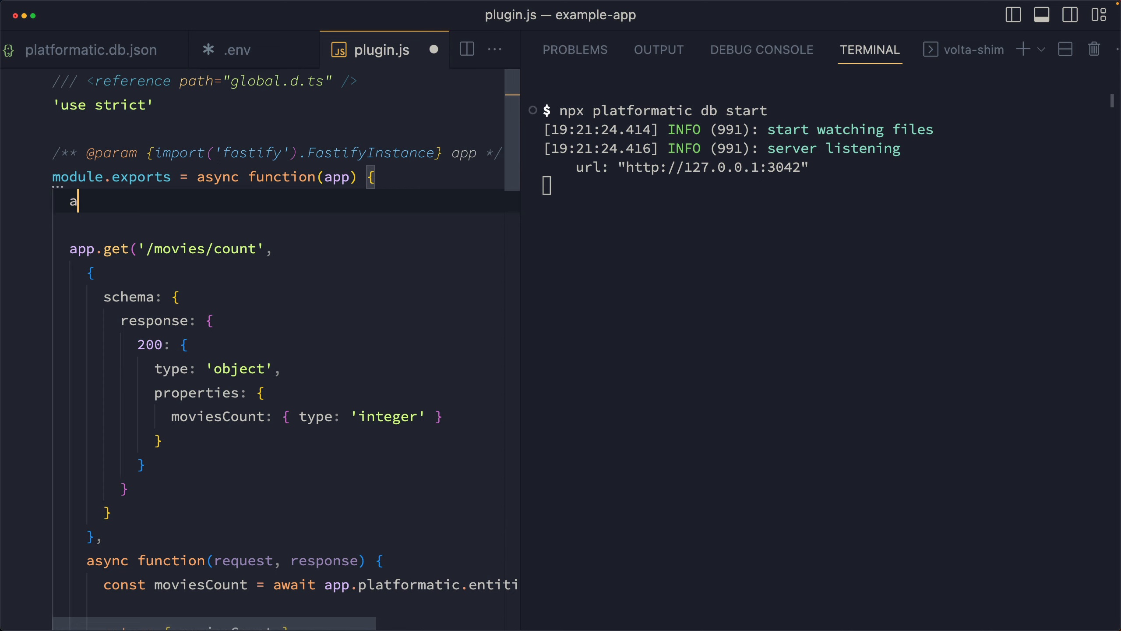
type("pp.log.inf")
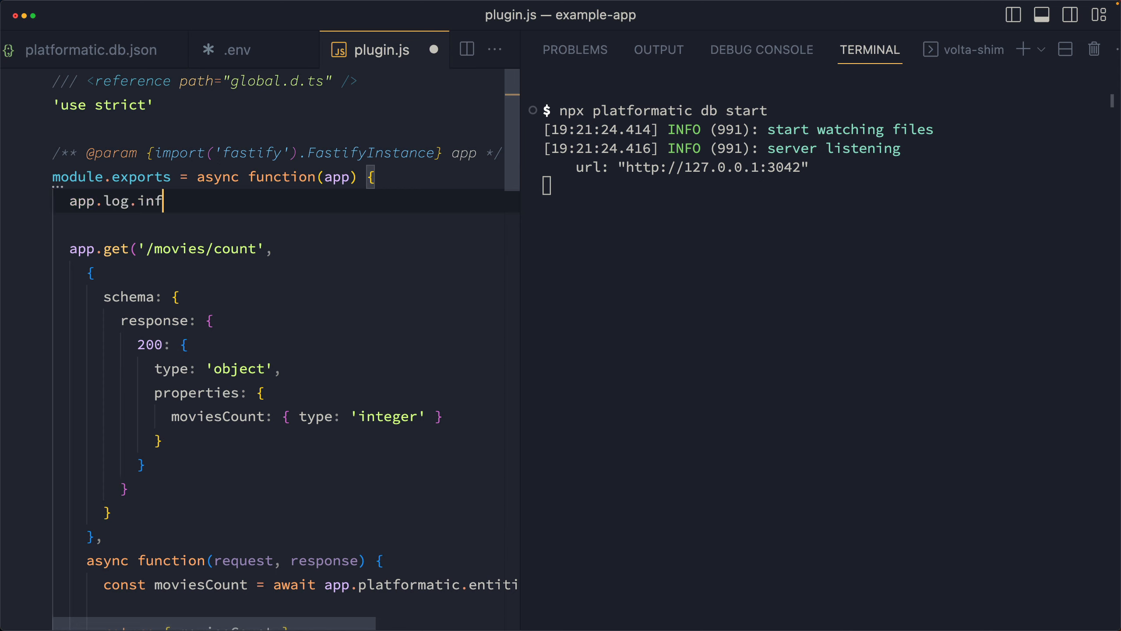
type("o('')")
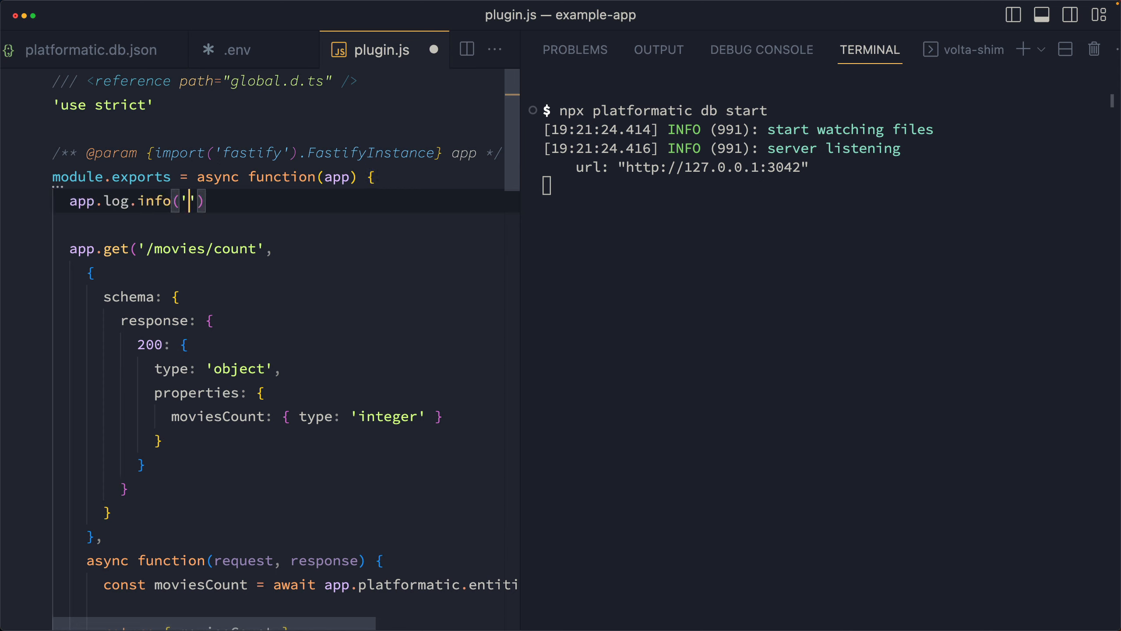
type("The plugin has loaded")
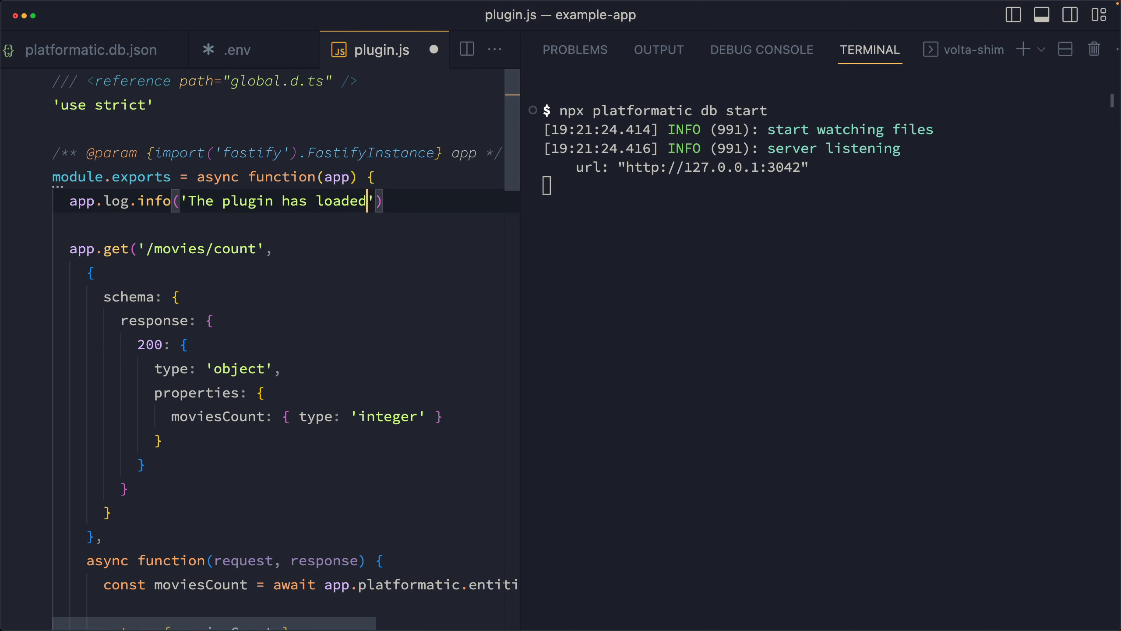
key("cmd+s")
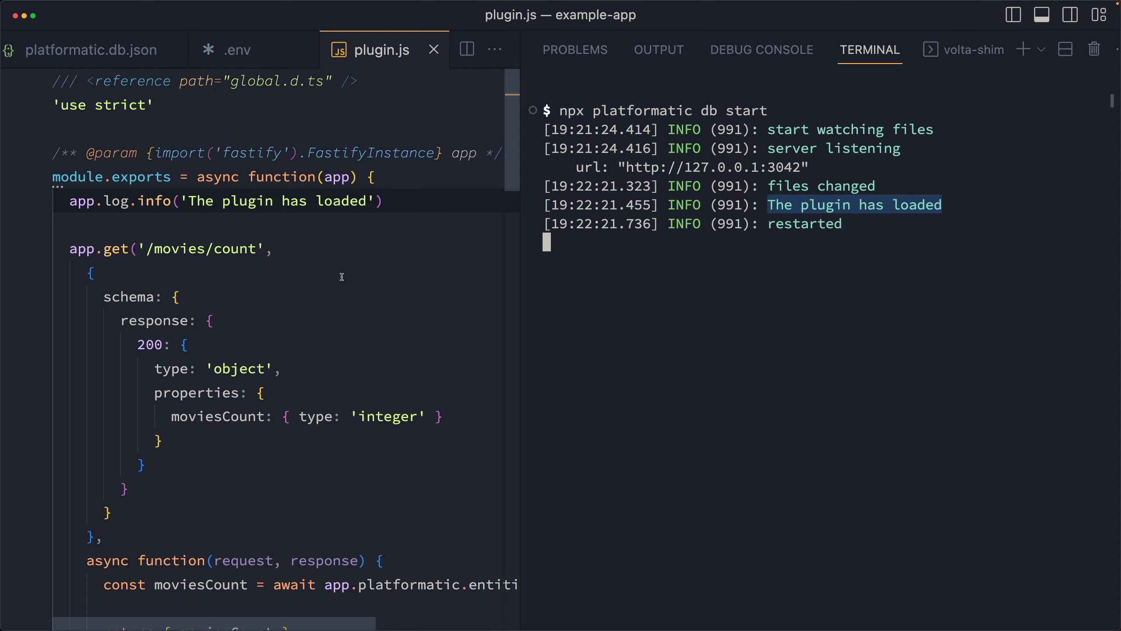
Insert request.log.info({ moviesCount }) before the return in the /movies/count handler.
scroll("down", 3)
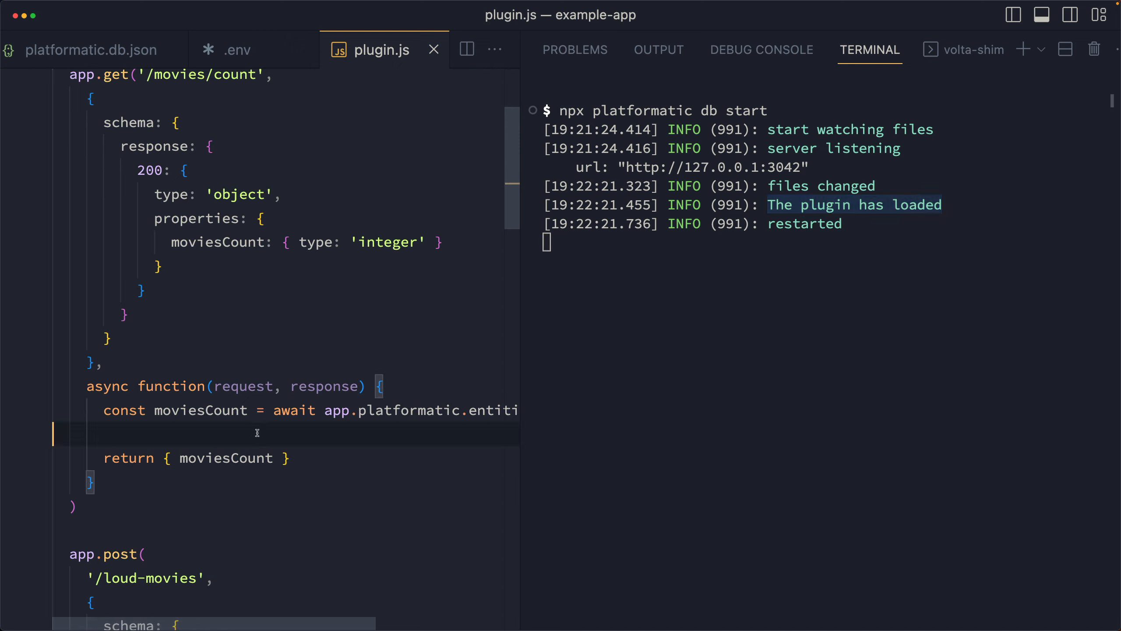
type("re")
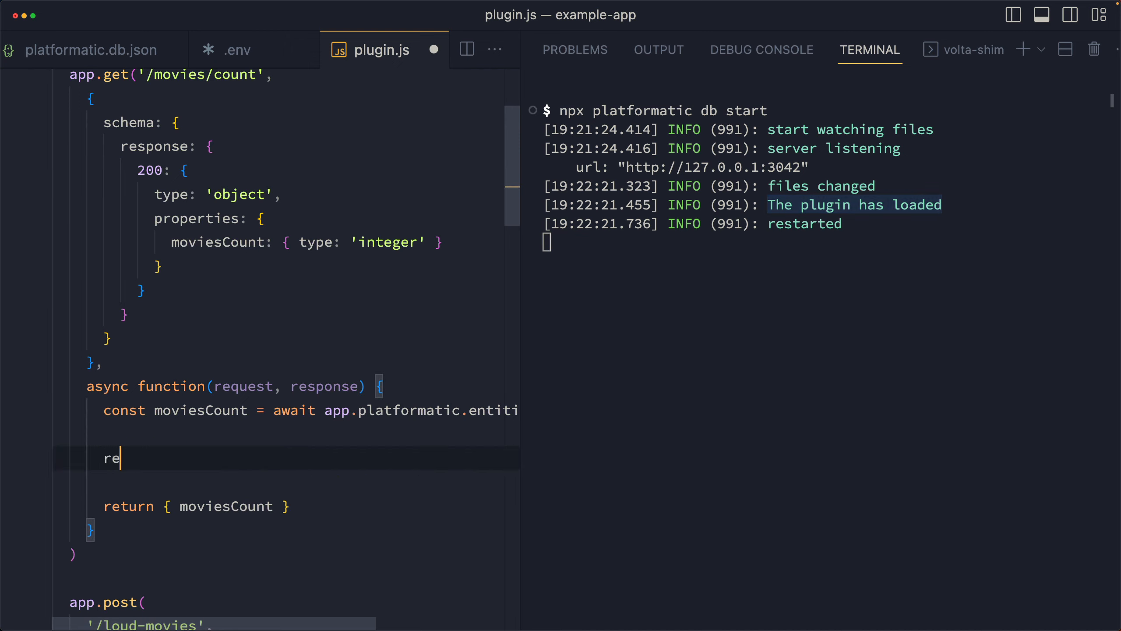
type("qu")
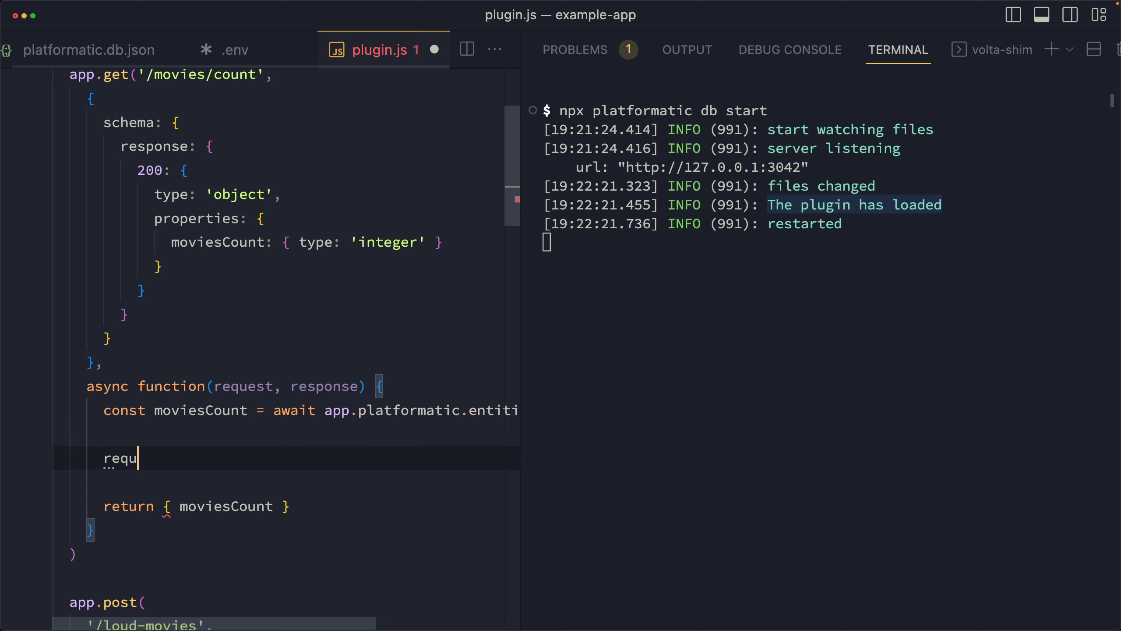
type("est.log.info")
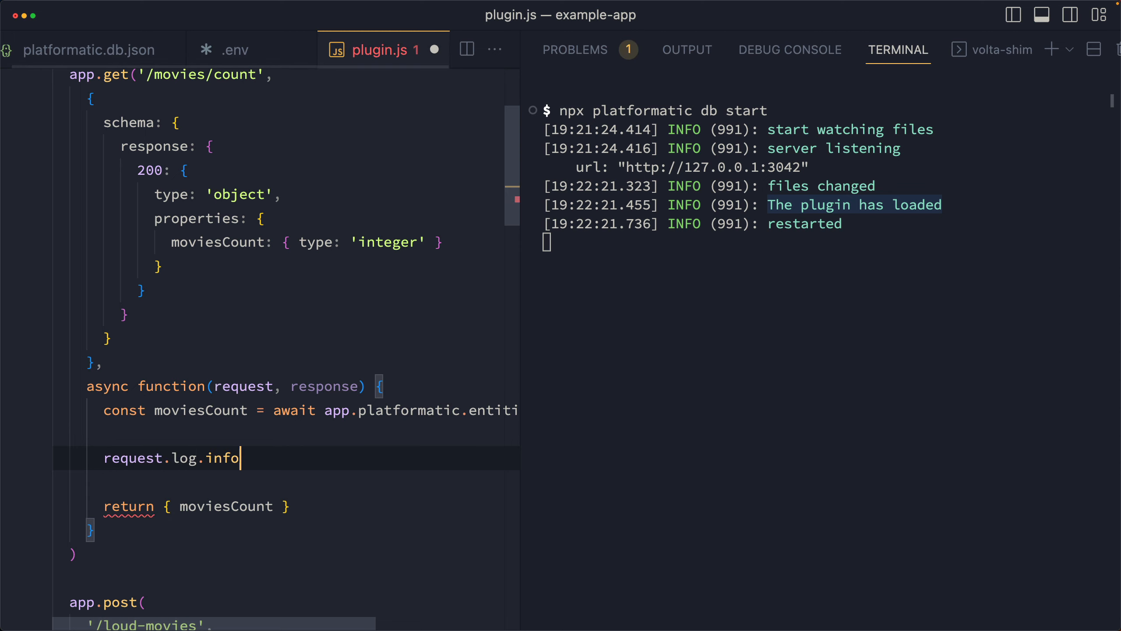
type("({ moviesCount })")
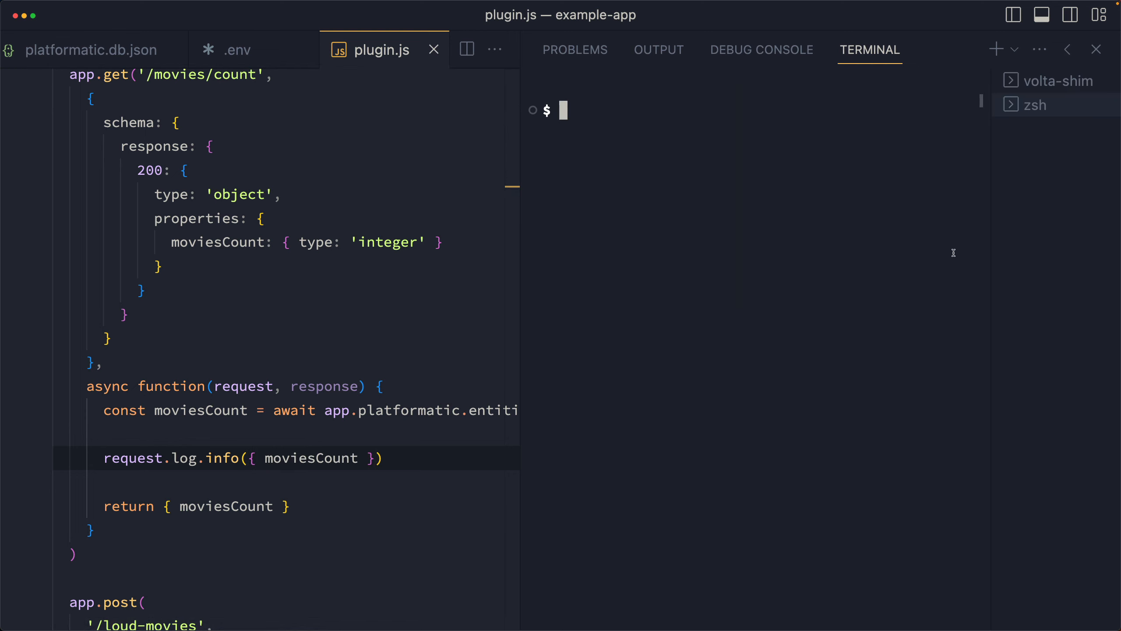
Run curl -v localhost:3042/movies/count in the new terminal.
type("curl -v")
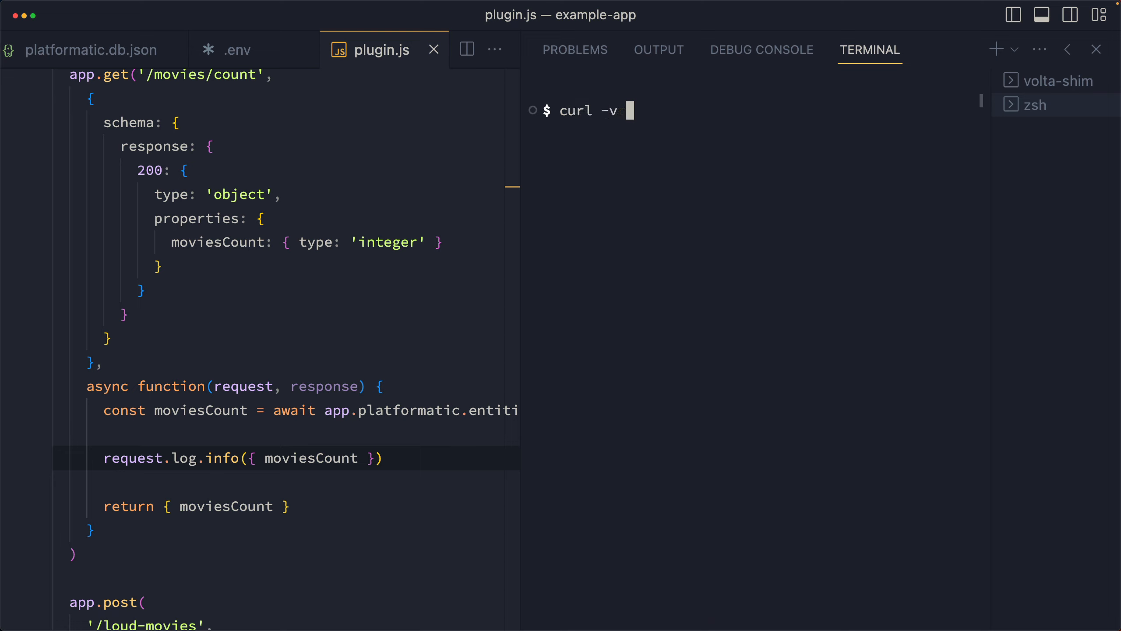
type("localhost:3042/")
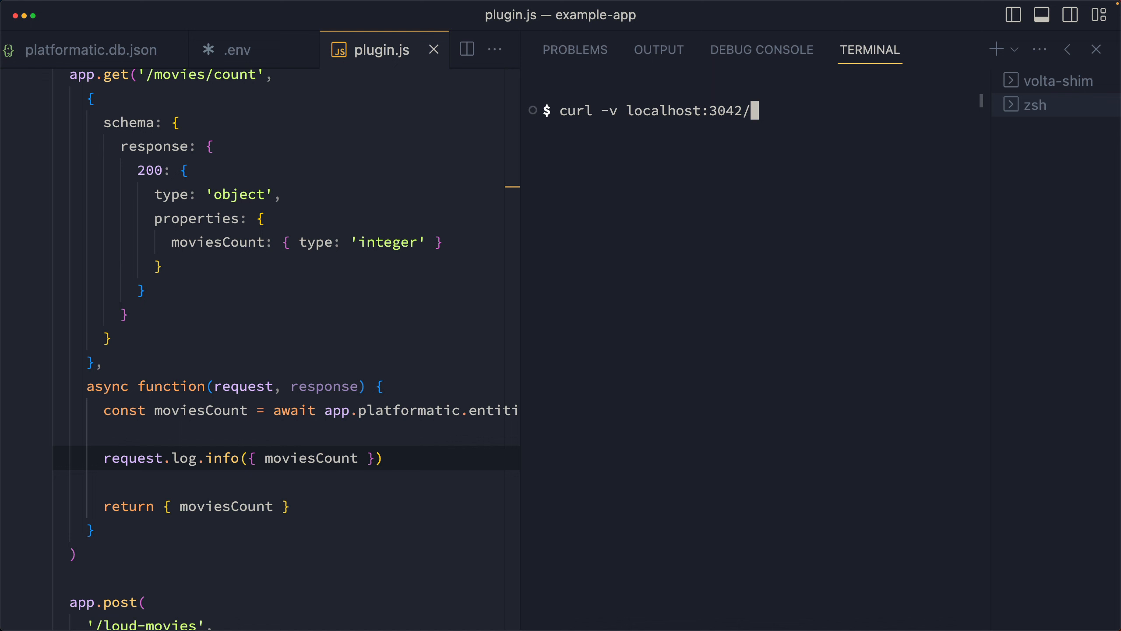
type("movies/count")
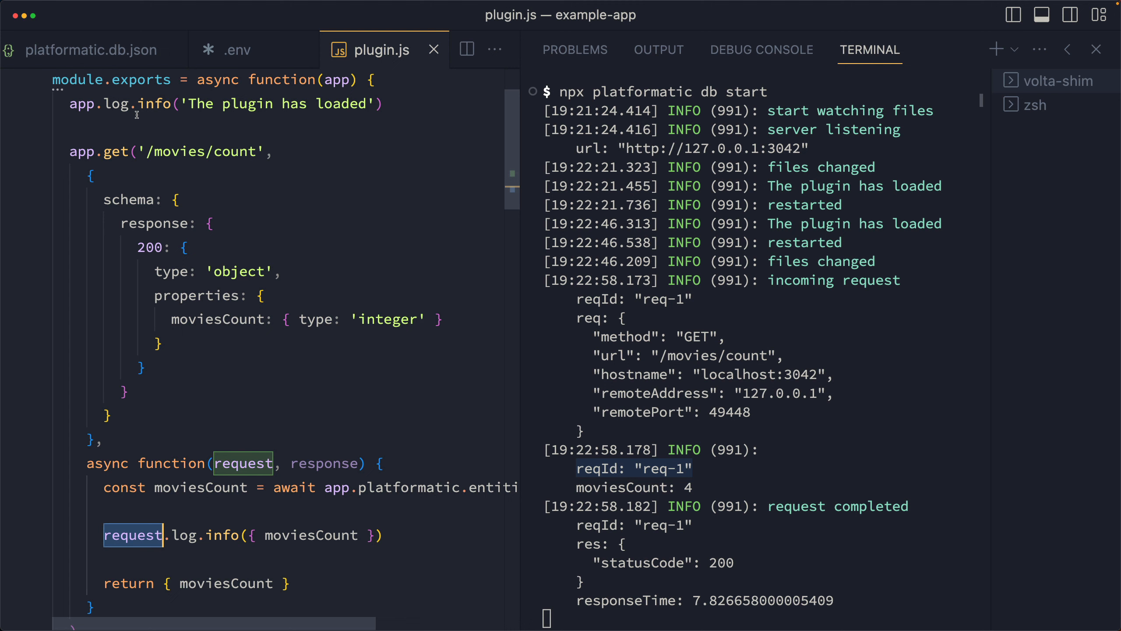
scroll("down", 3)
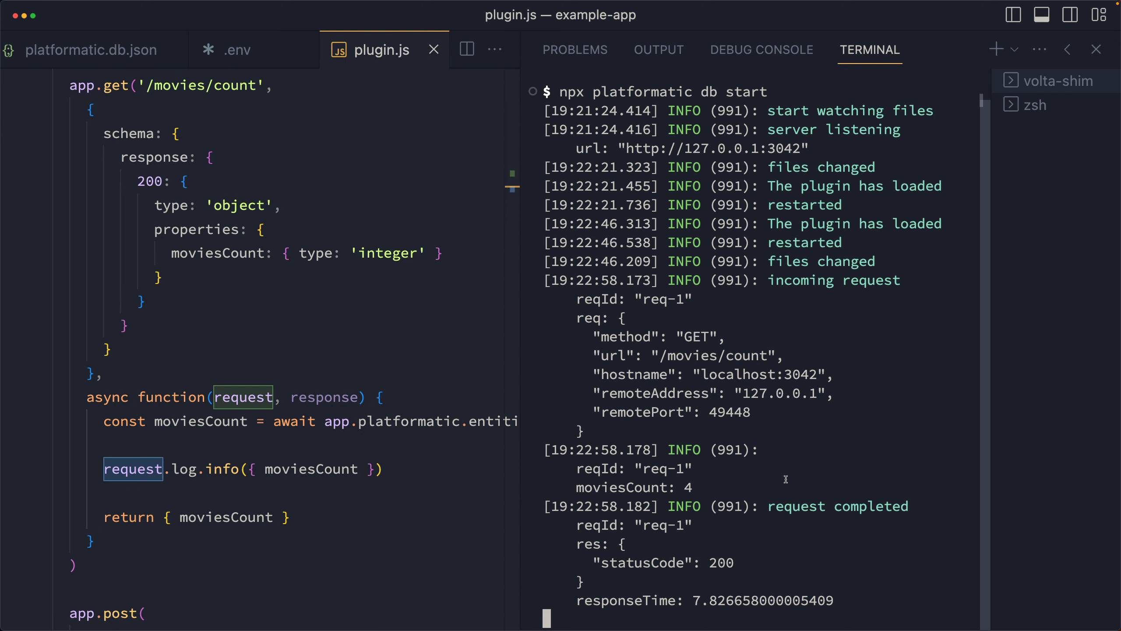
left_click(133, 468)
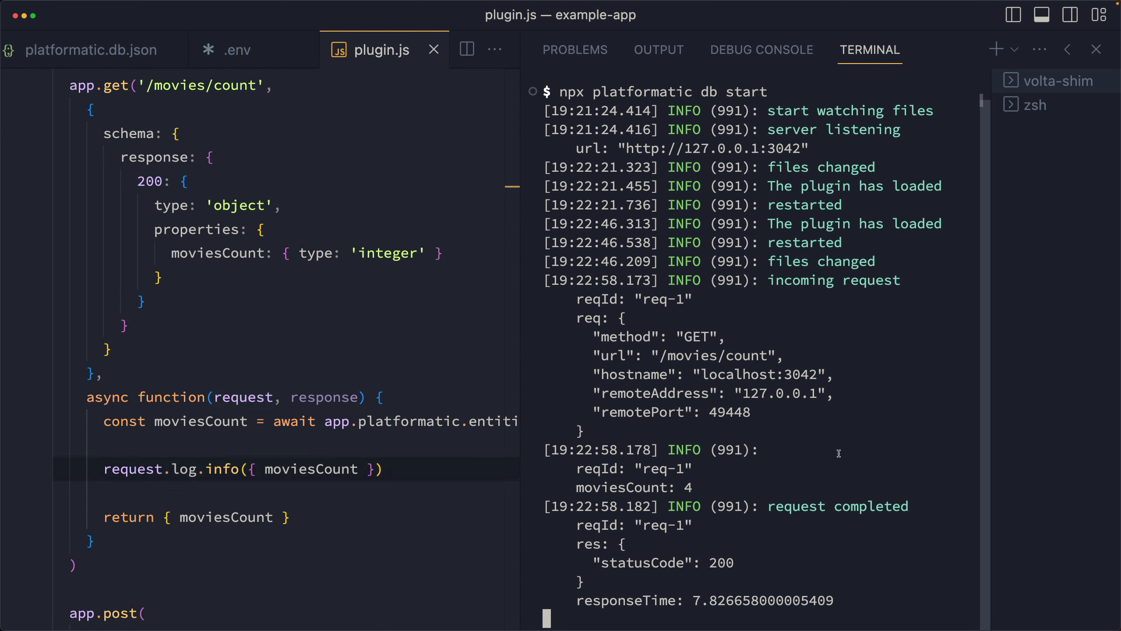
Change the line to request.log.error(new Error('Something went wrong')) and review the logged stack trace.
type("error")
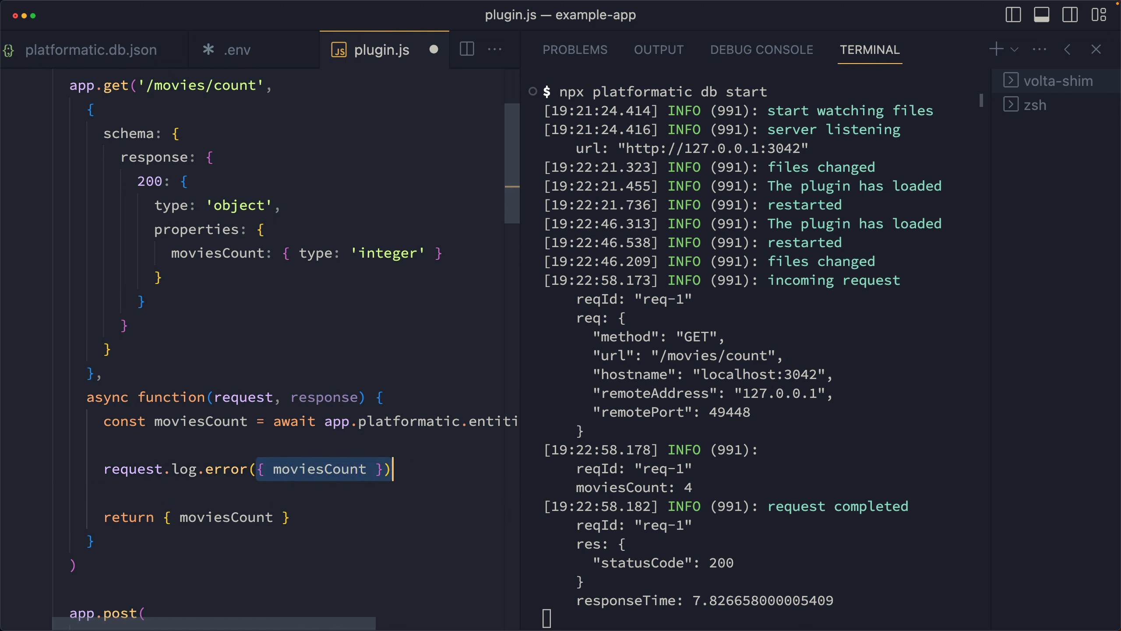
type("new We")
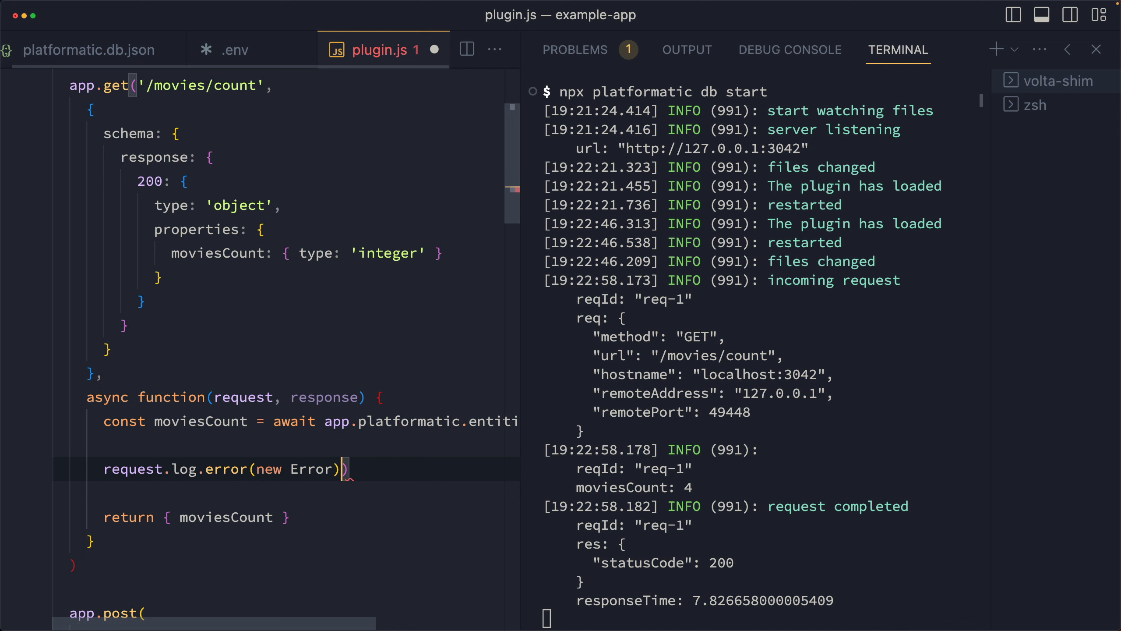
type("'S'")
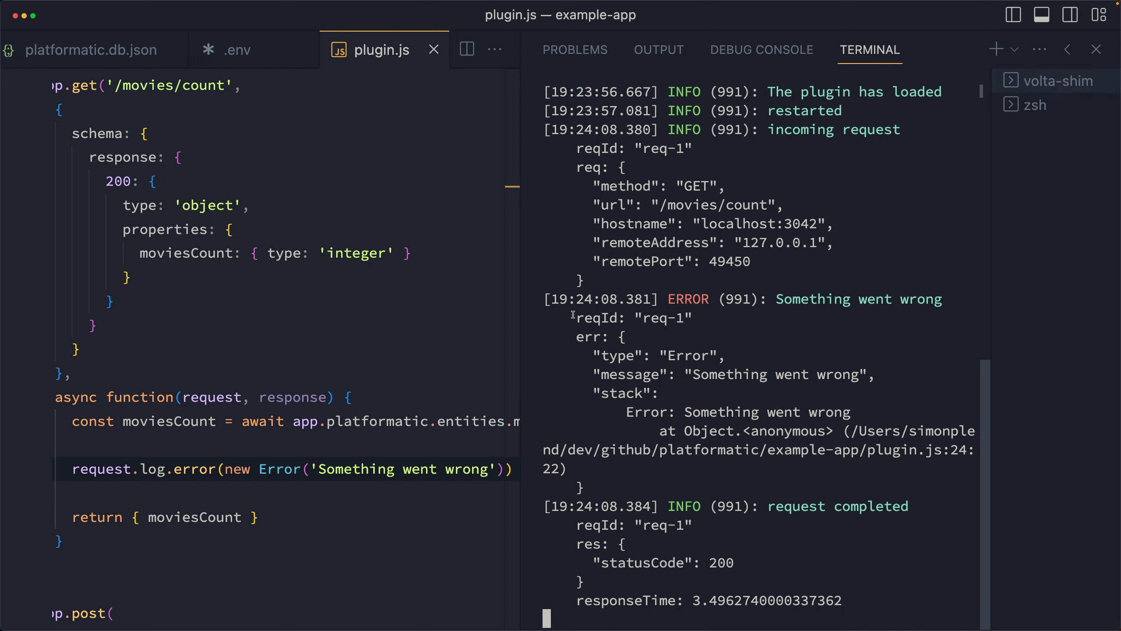
left_click_drag(572, 314, 568, 469)
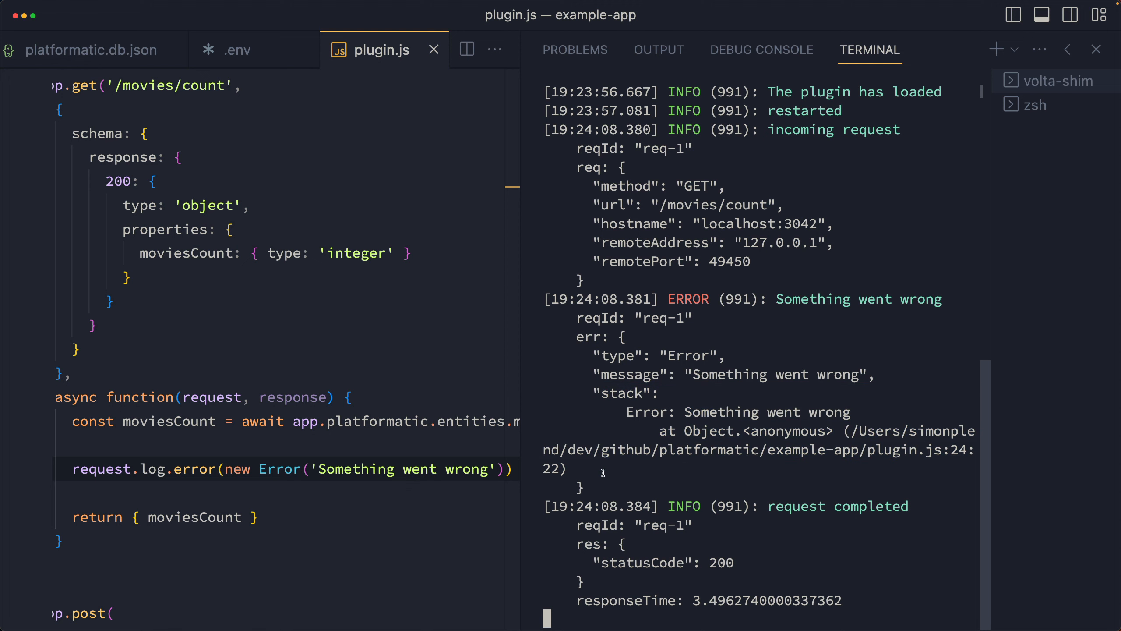
left_click(1096, 49)
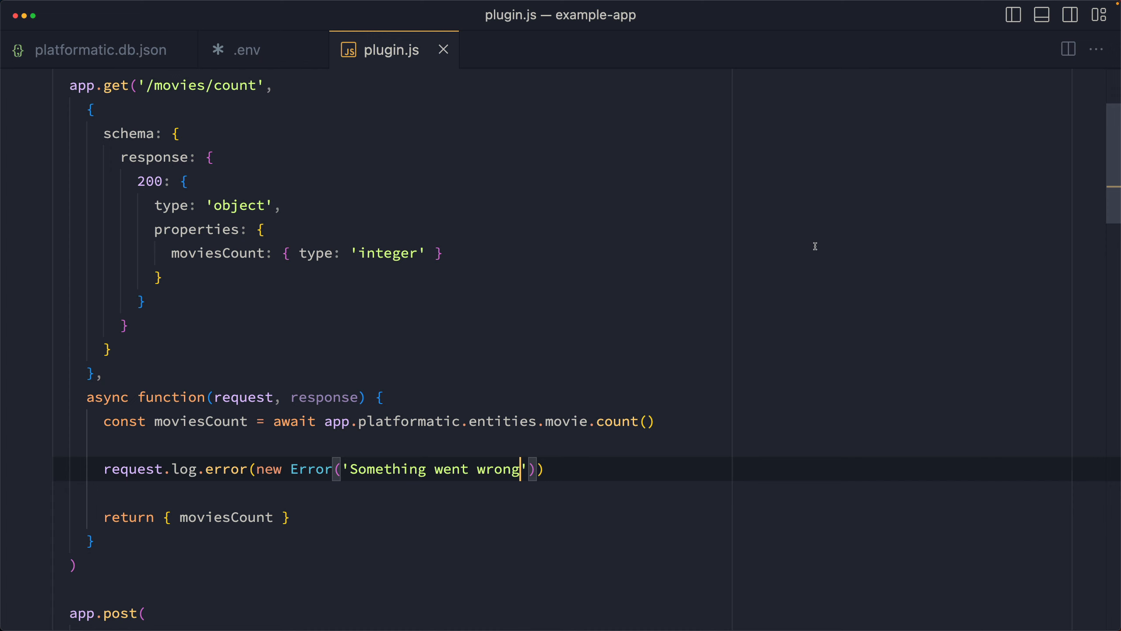
mouse_move(223, 81)
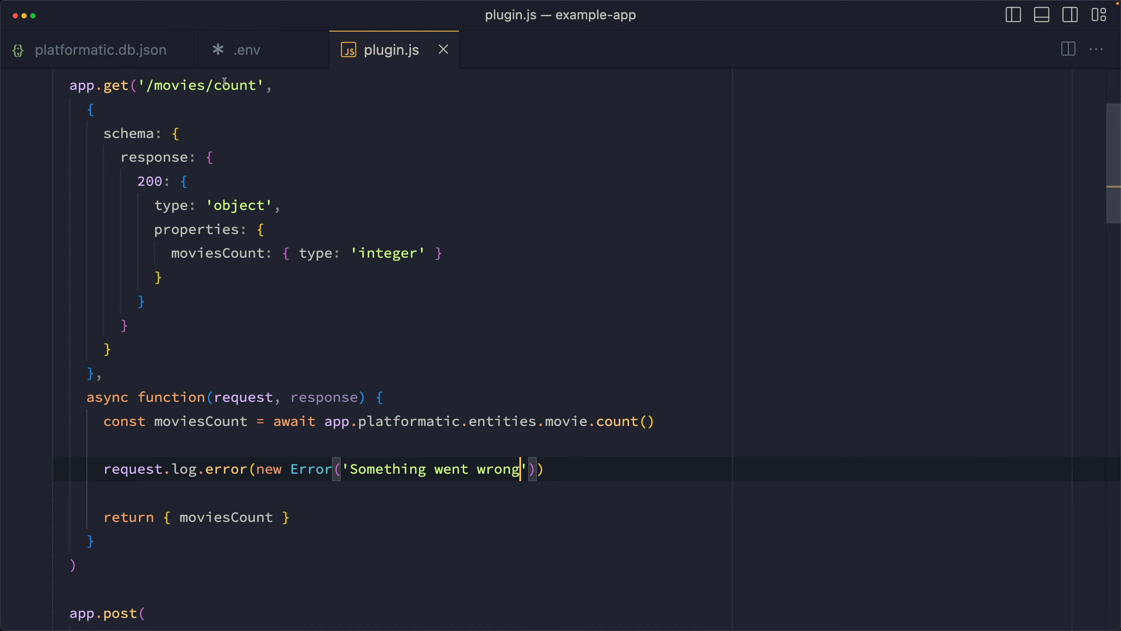
Add logger level "{PLT_SERVER_LOGGER_LEVEL}" in platformatic.db.json.
left_click(100, 50)
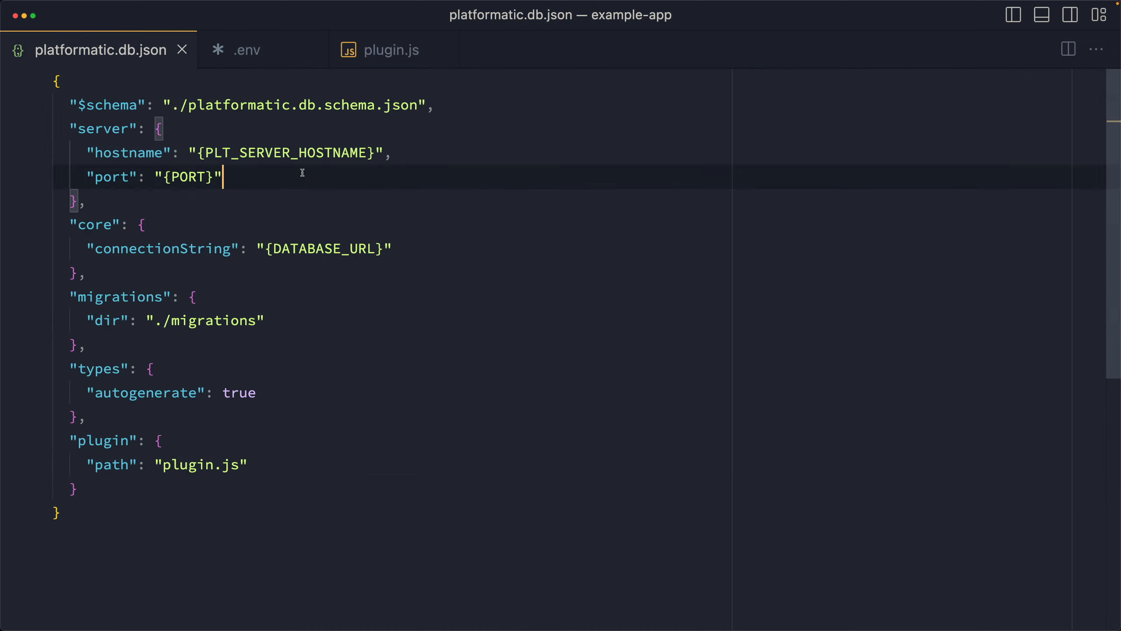
type(",")
type("\"logger\": {")
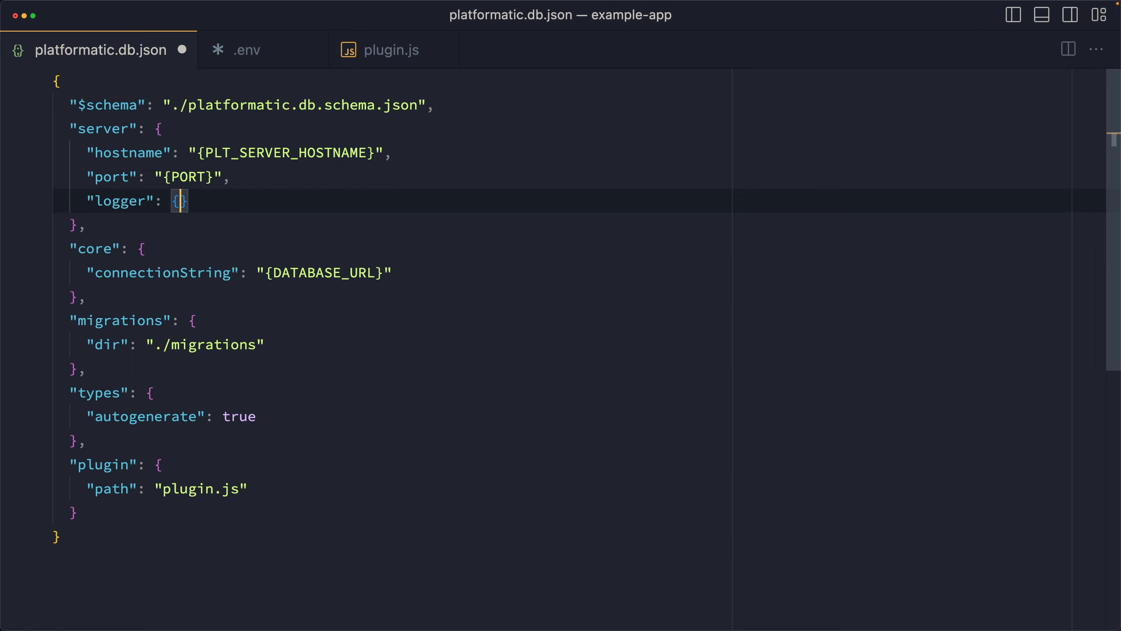
type("\"level\": \"")
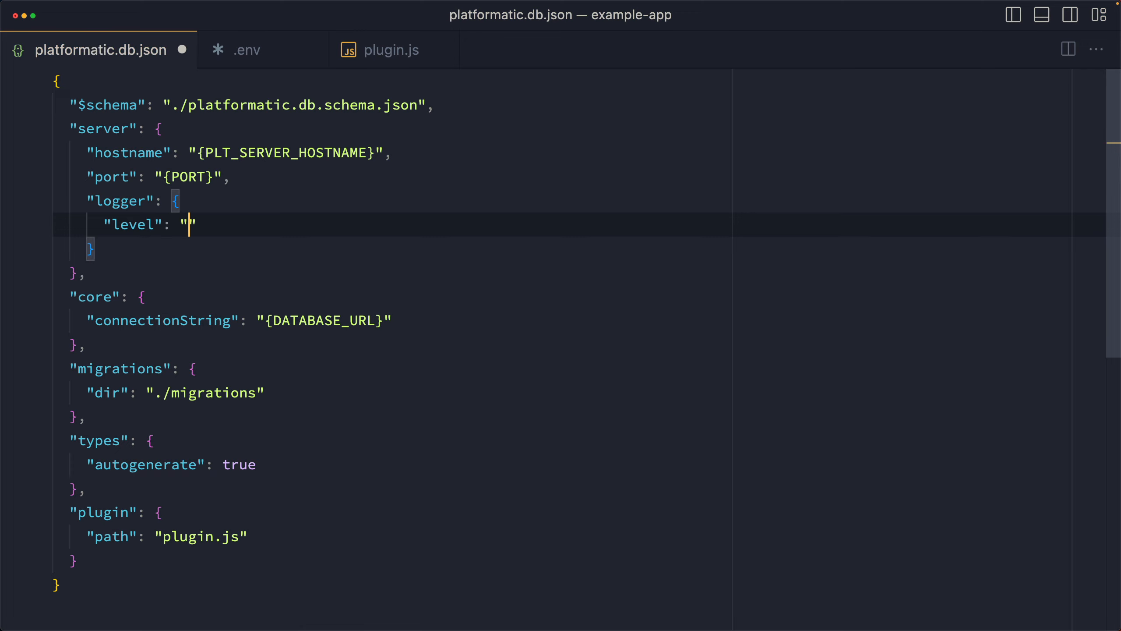
type("i")
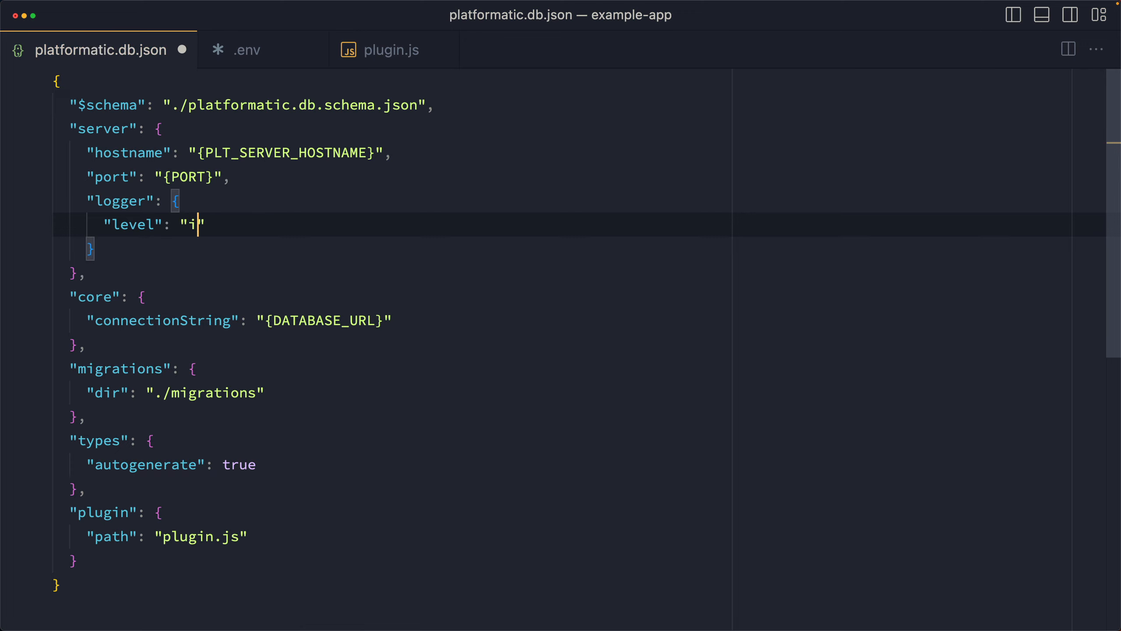
key("Backspace")
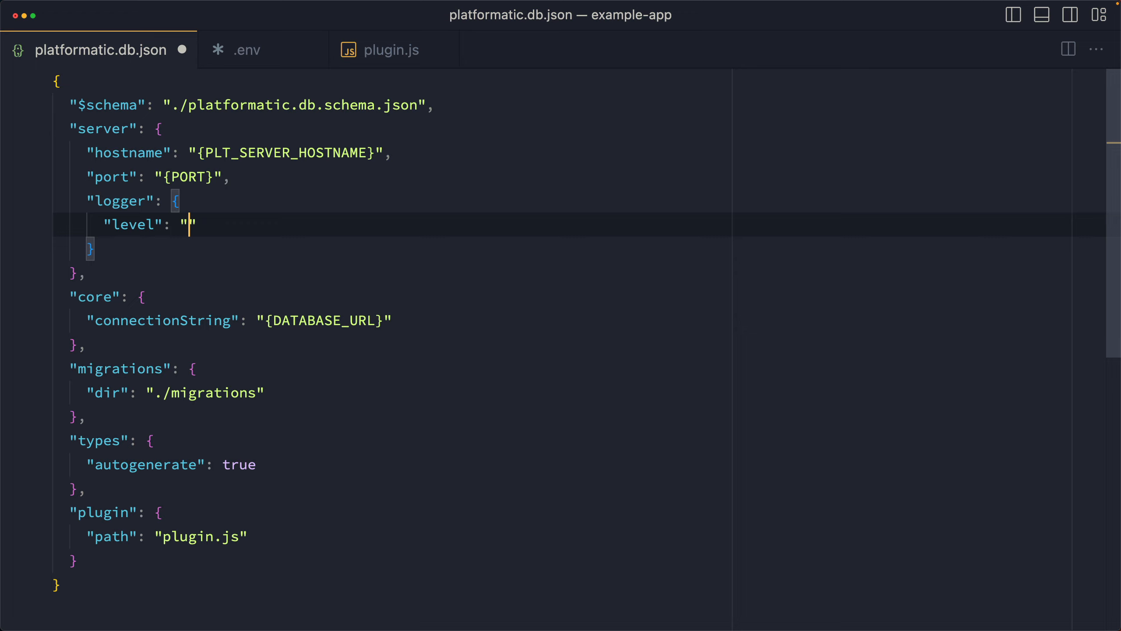
type("{PLT_")
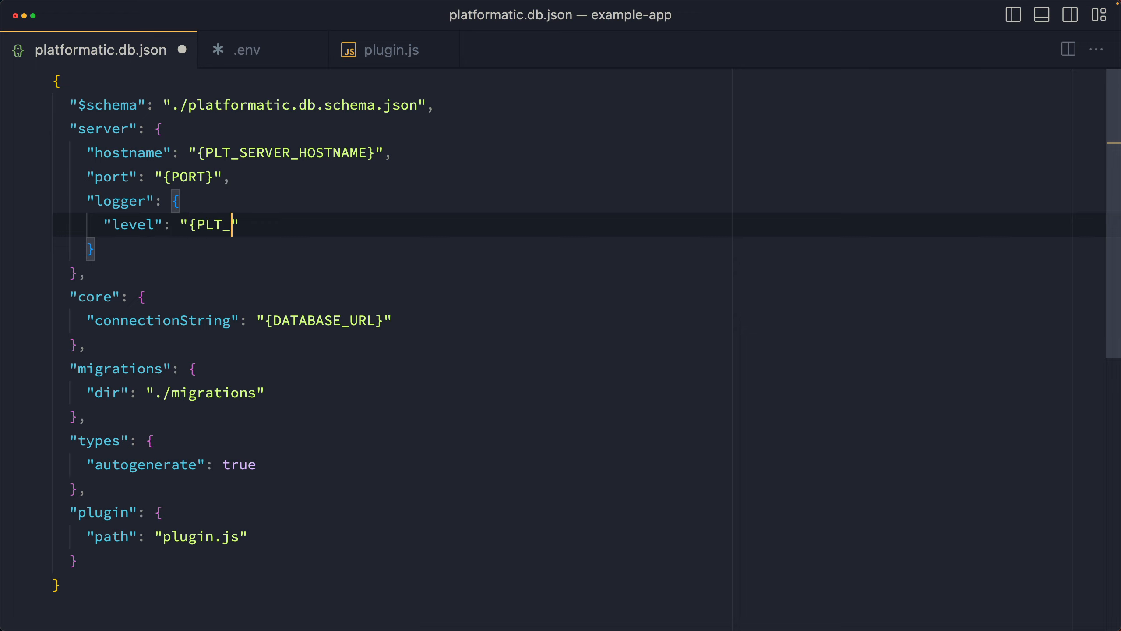
type("SERVER_LOGGE")
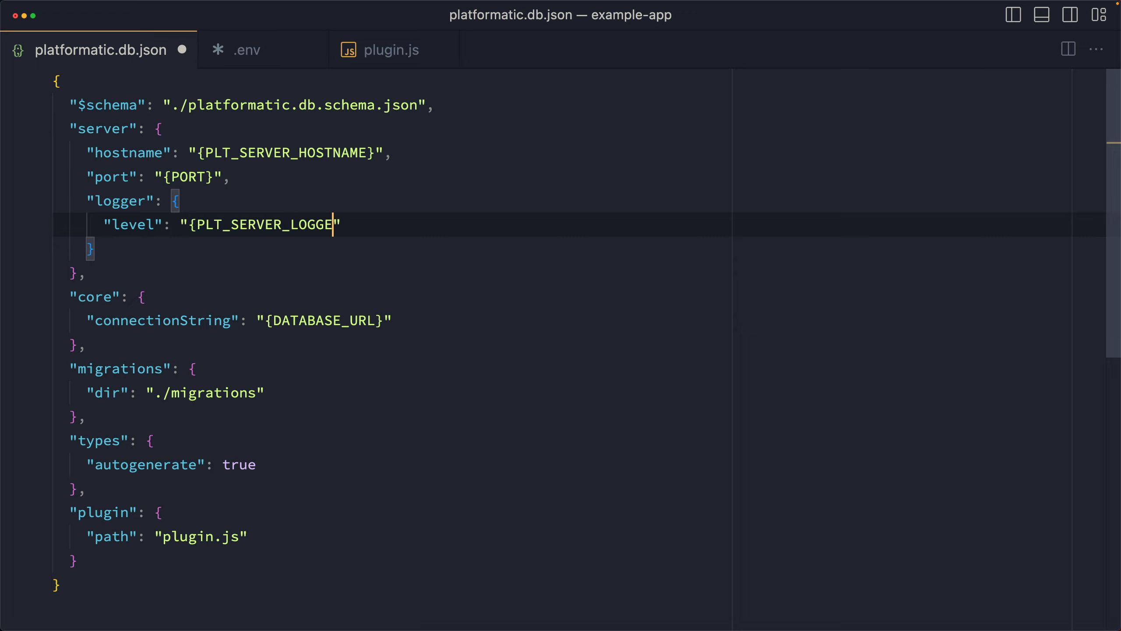
type("R_LEVEL")
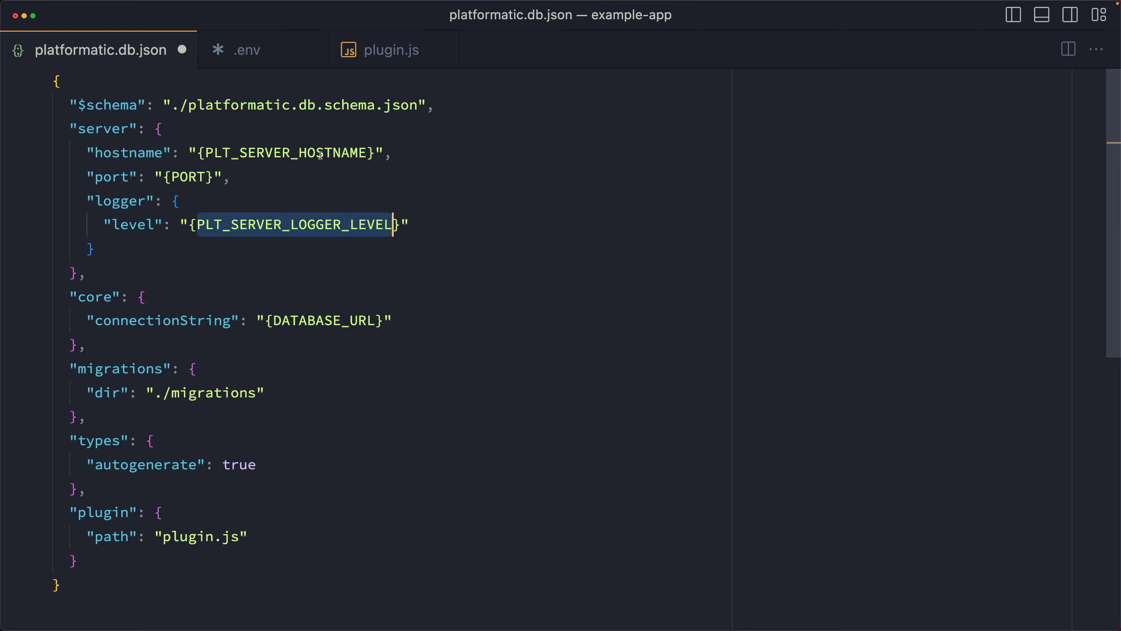
Set PLT_SERVER_LOGGER_LEVEL=trace in the .env file.
left_click(247, 49)
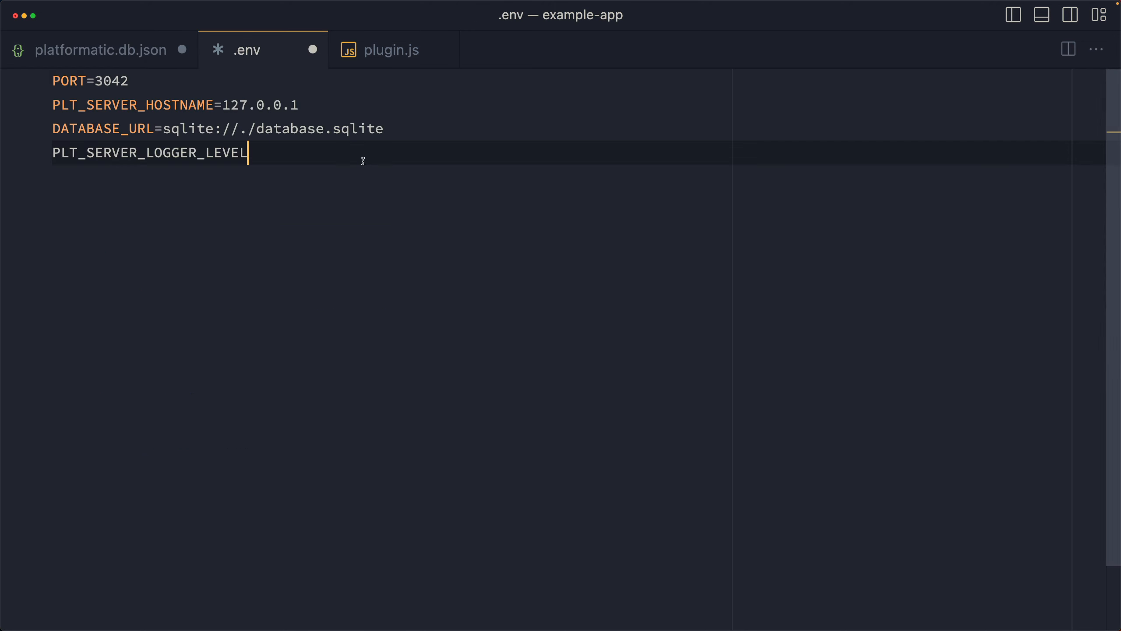
type("=t")
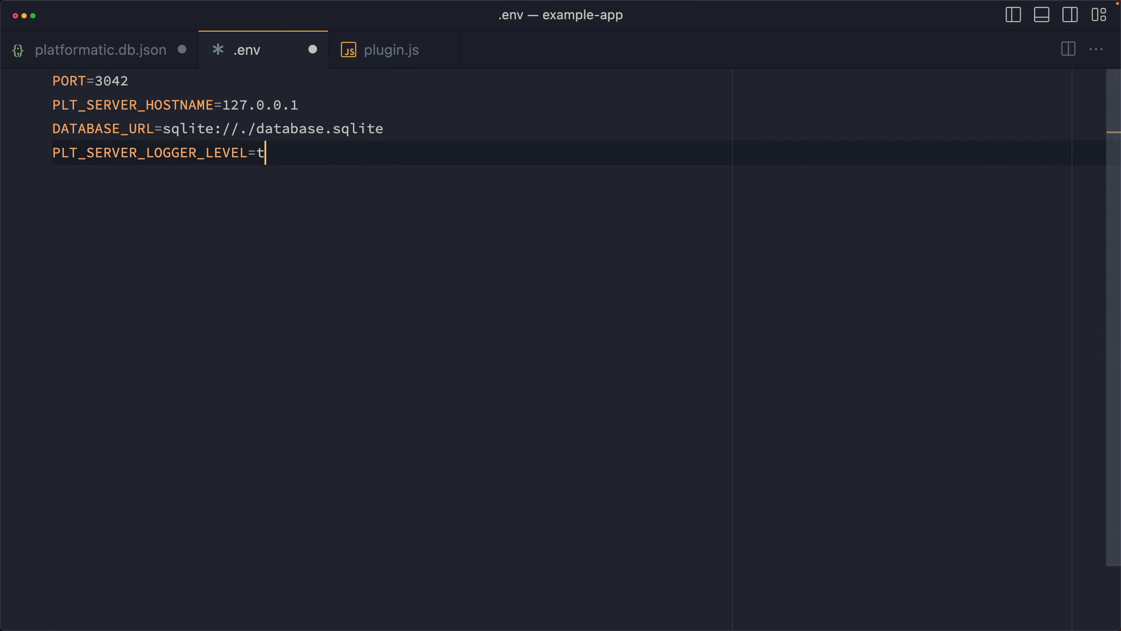
type("race")
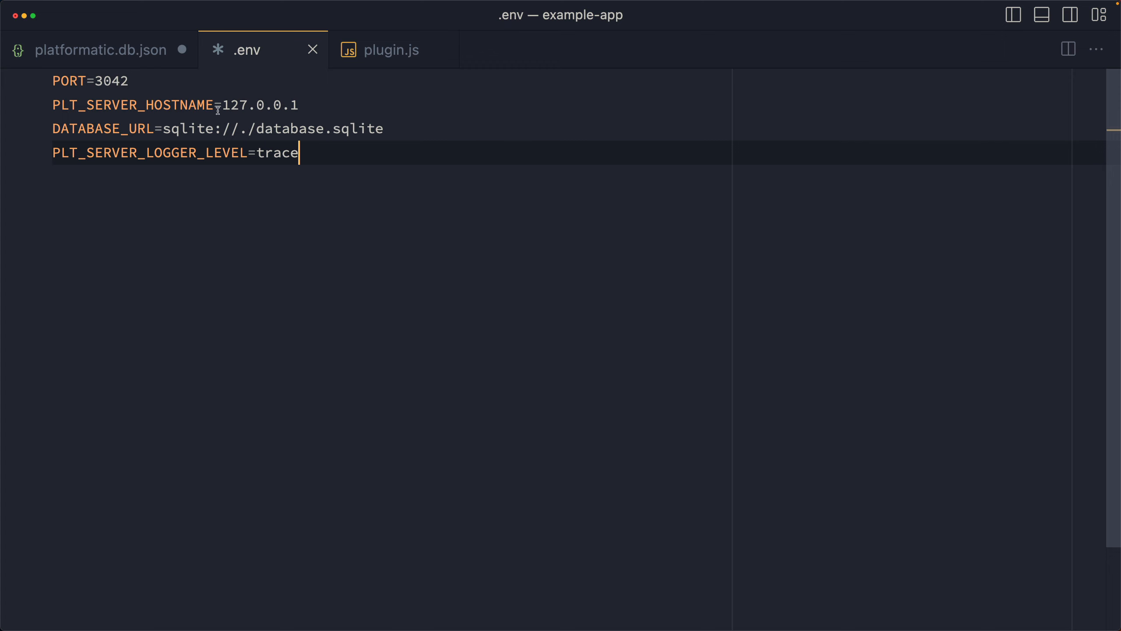
left_click(100, 50)
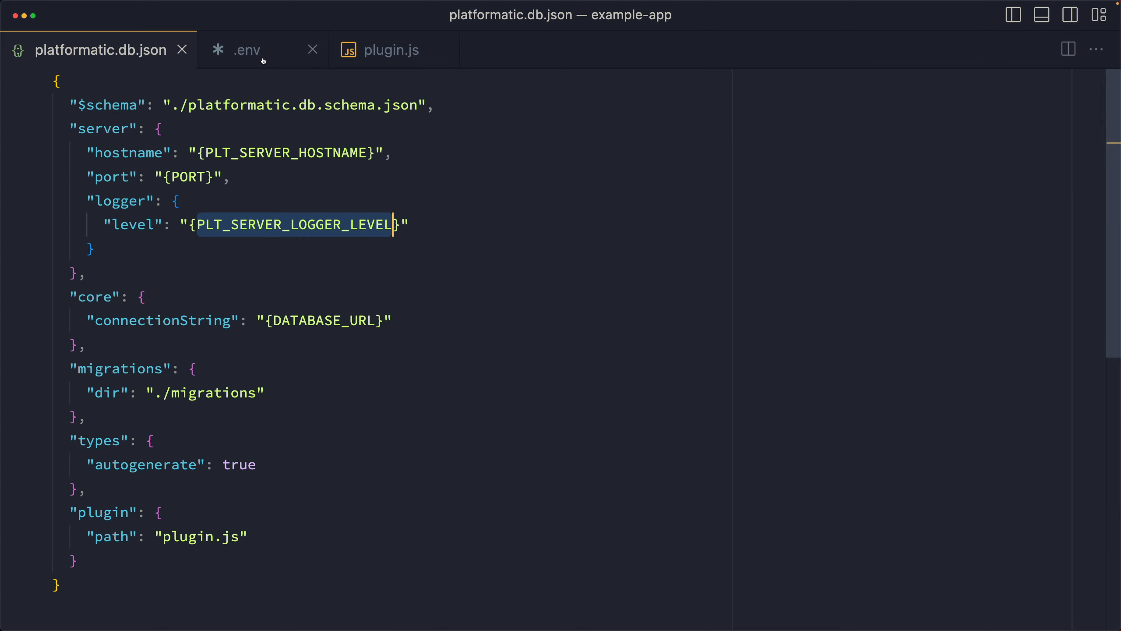
left_click(247, 49)
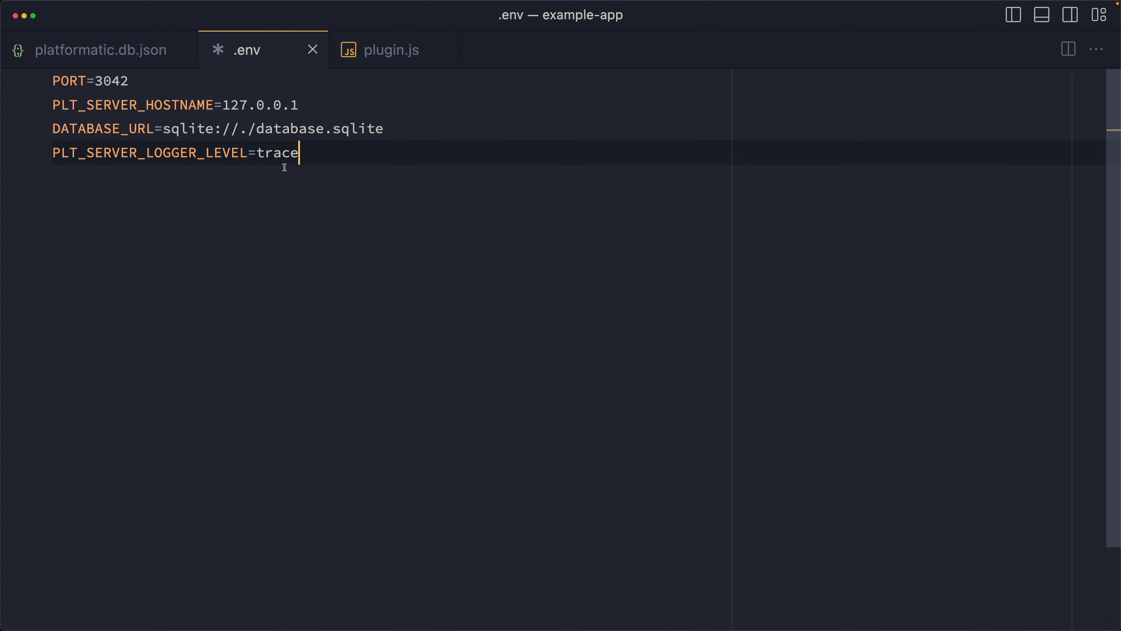
double_click(277, 153)
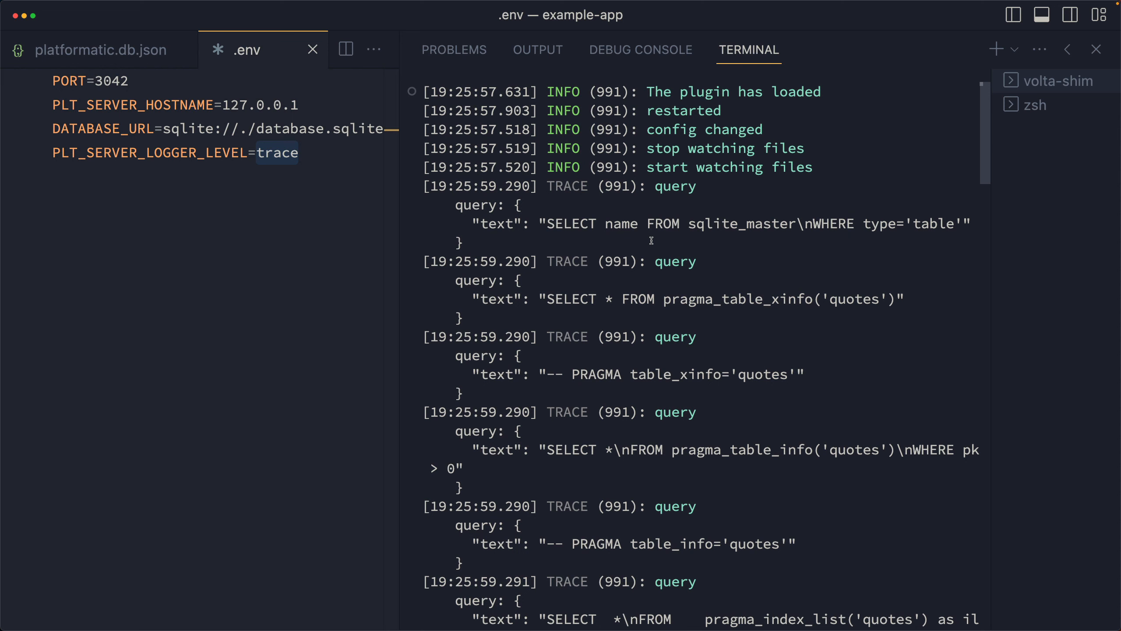
Scroll through the TRACE output and highlight the DEBUG computed GraphQL schema.
scroll("down", 3)
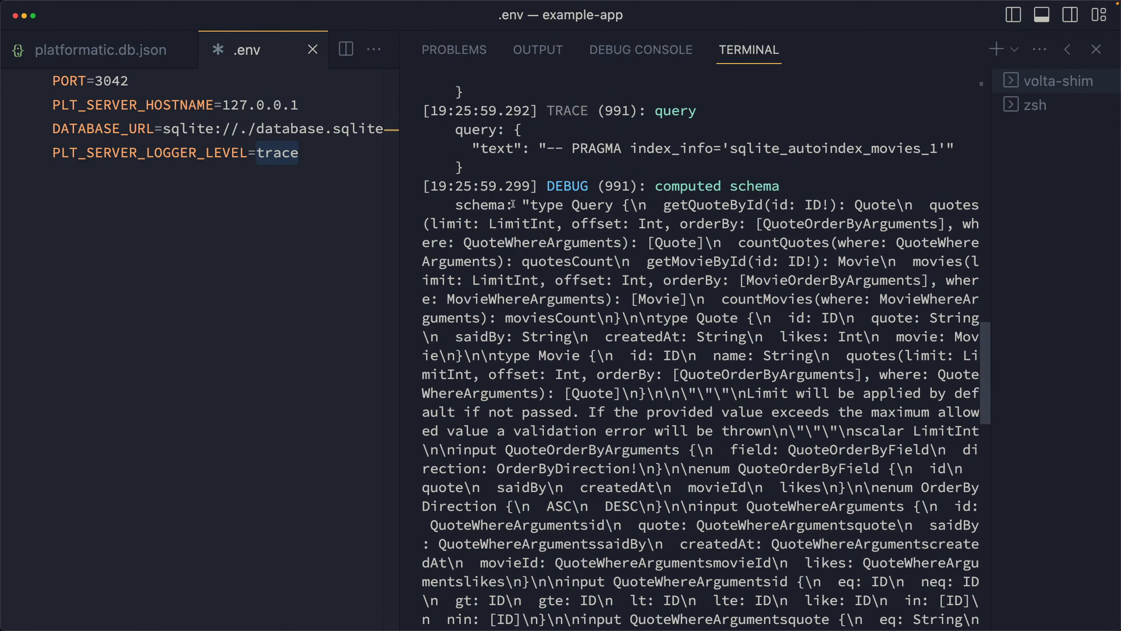
left_click_drag(454, 205, 823, 215)
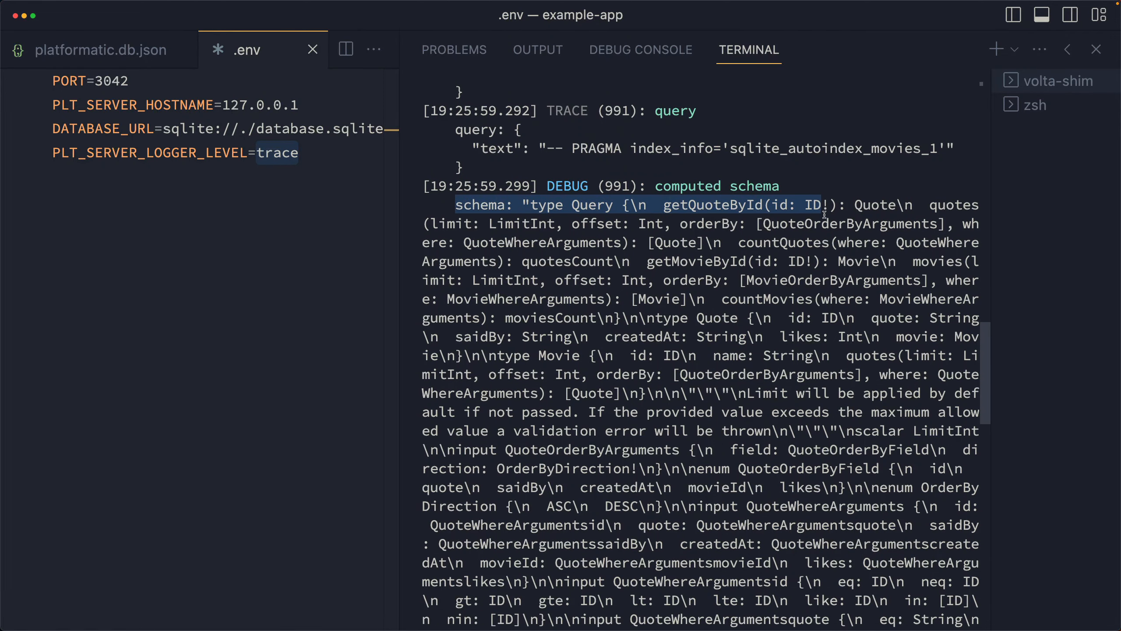
scroll("down", 3)
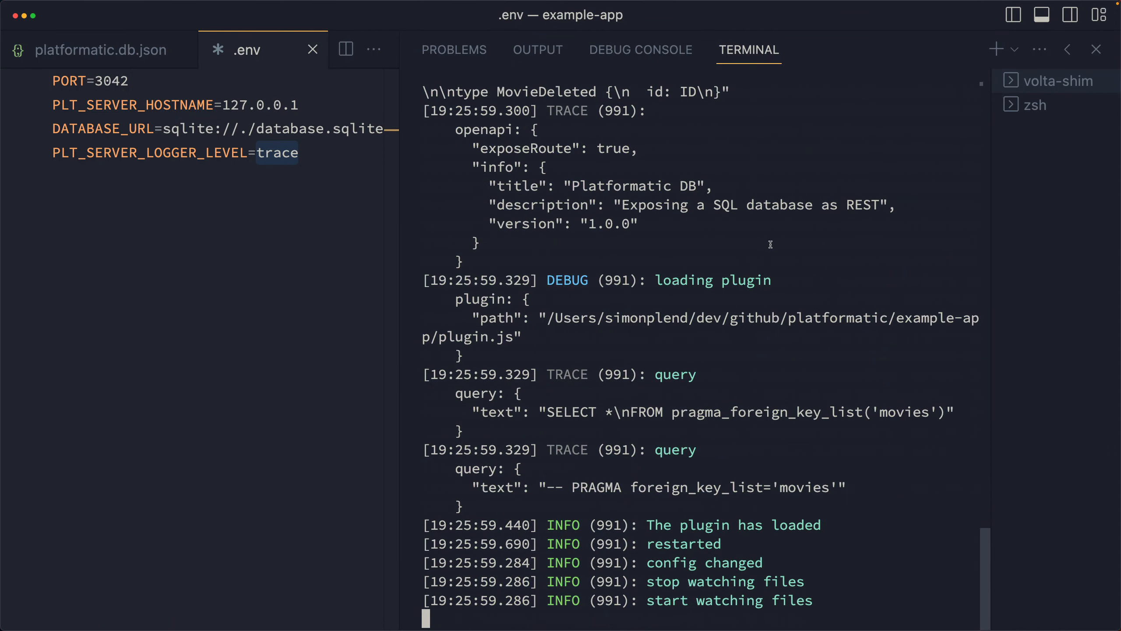
left_click_drag(452, 298, 520, 337)
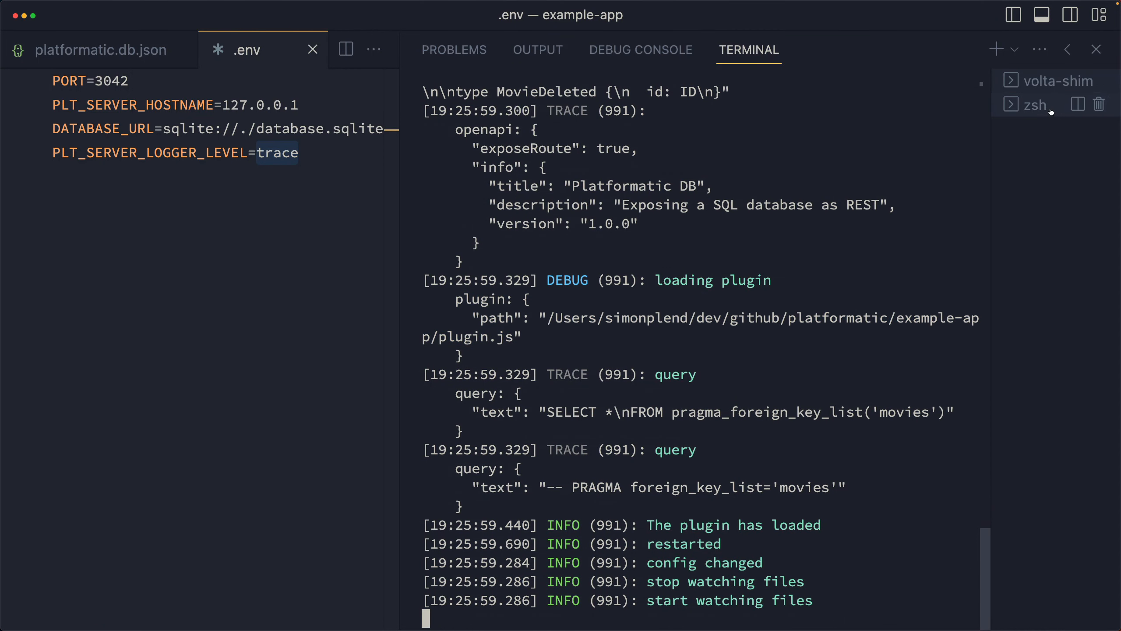
Read the /movies/count request and its Something went wrong error in the server terminal.
left_click(1035, 104)
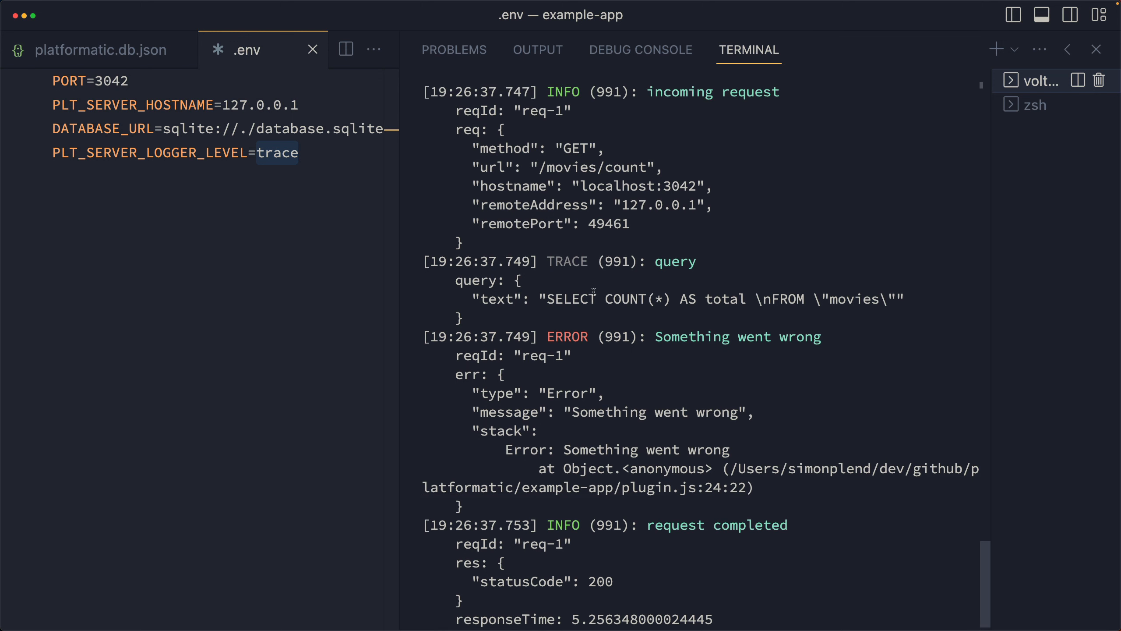
left_click_drag(546, 299, 896, 299)
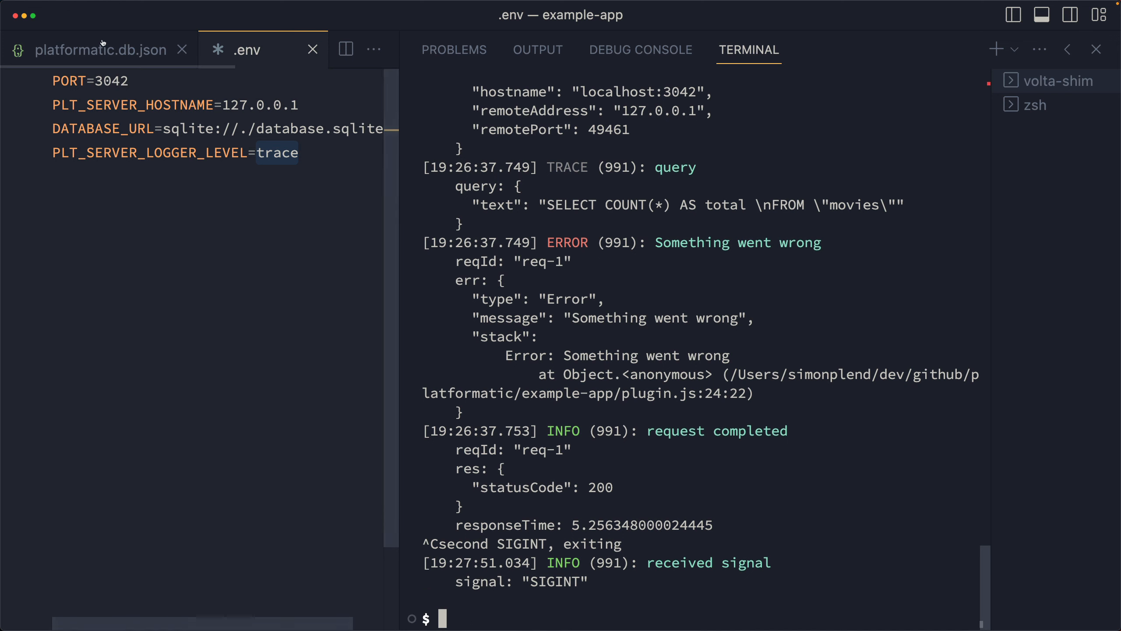
Add "hotReload": false inside the plugin section of platformatic.db.json.
left_click(100, 49)
type("\"")
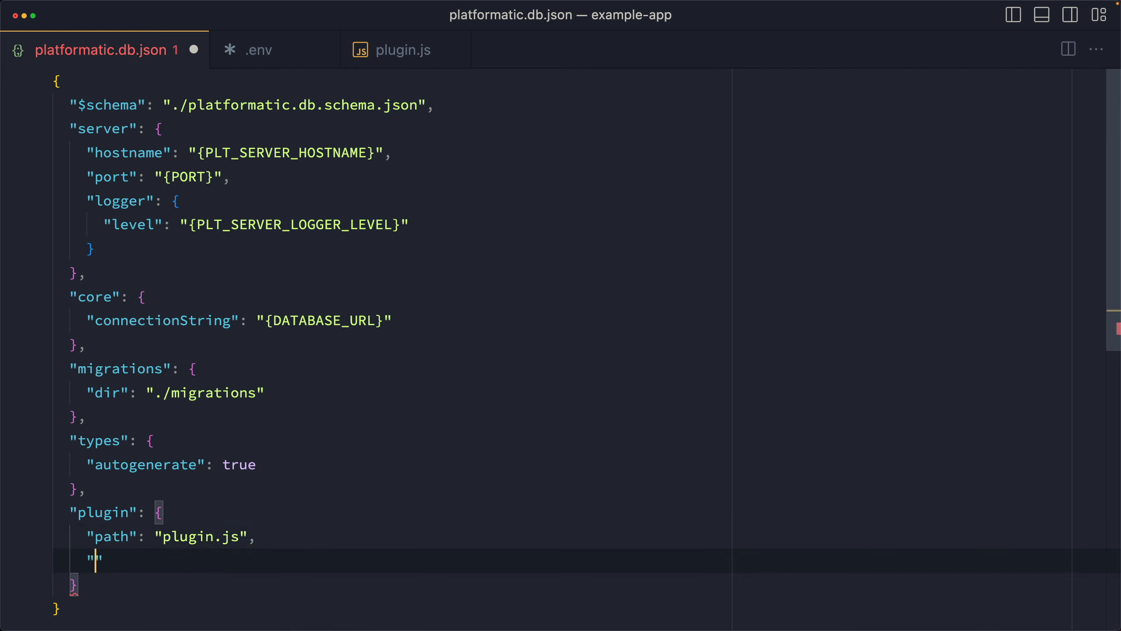
type("hotReload")
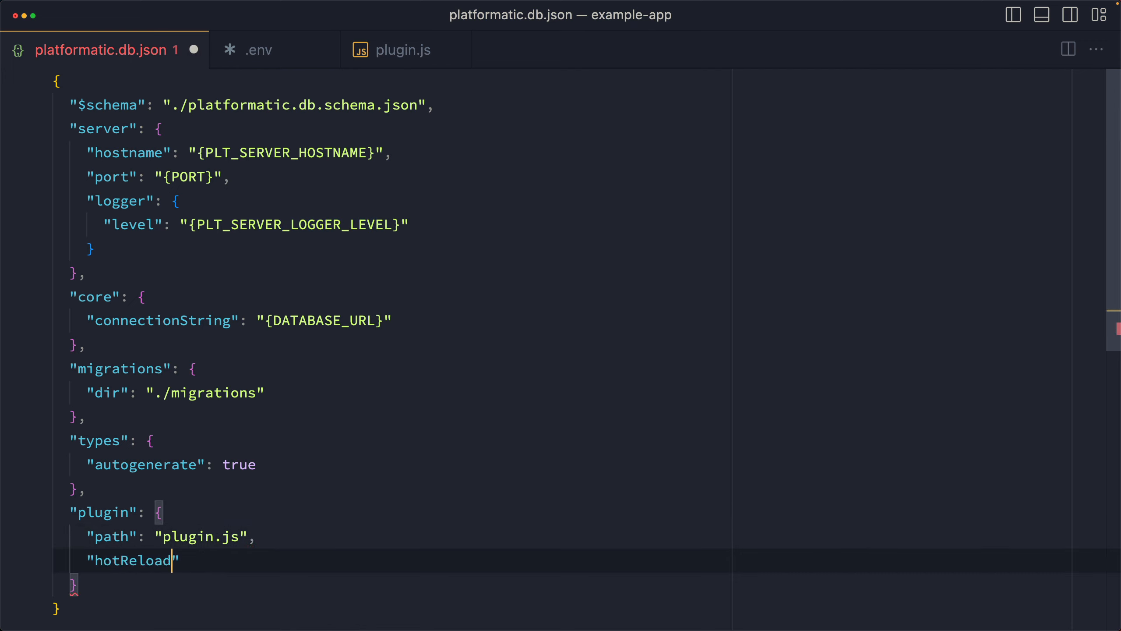
type("\":")
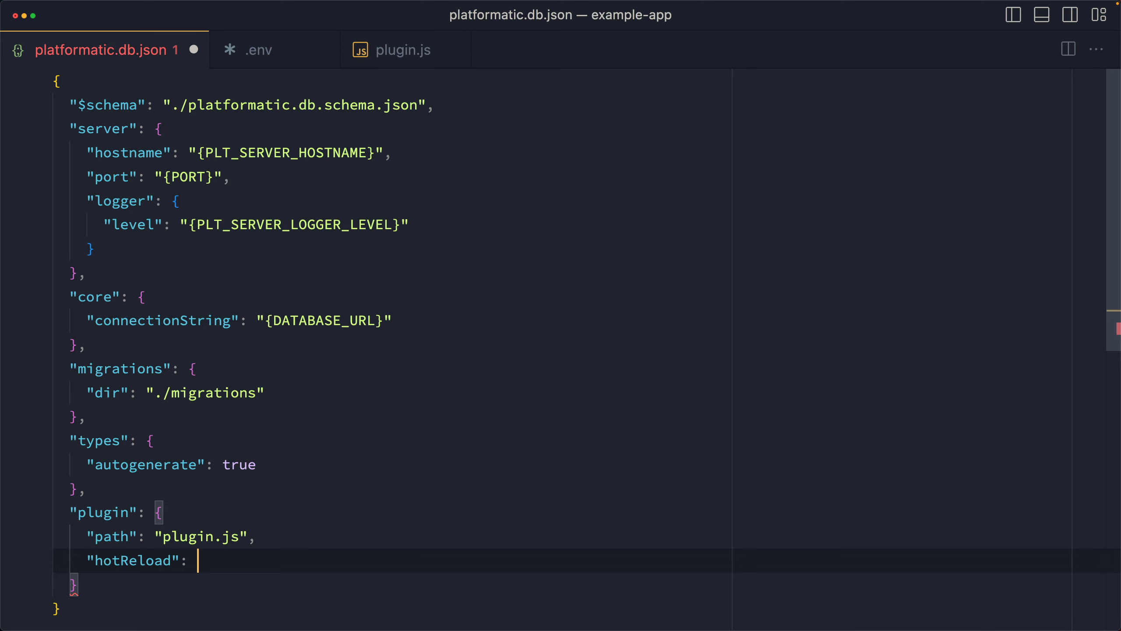
type("false")
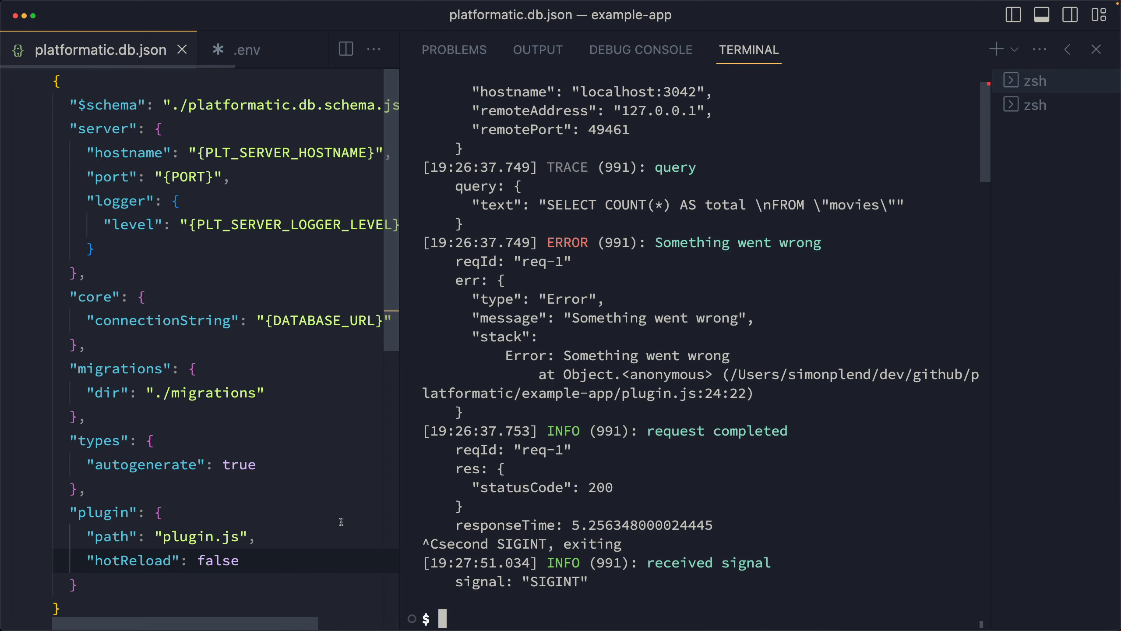
Run node --inspect node_modules/platformatic/cli.js db start in the terminal.
type("node --inspect")
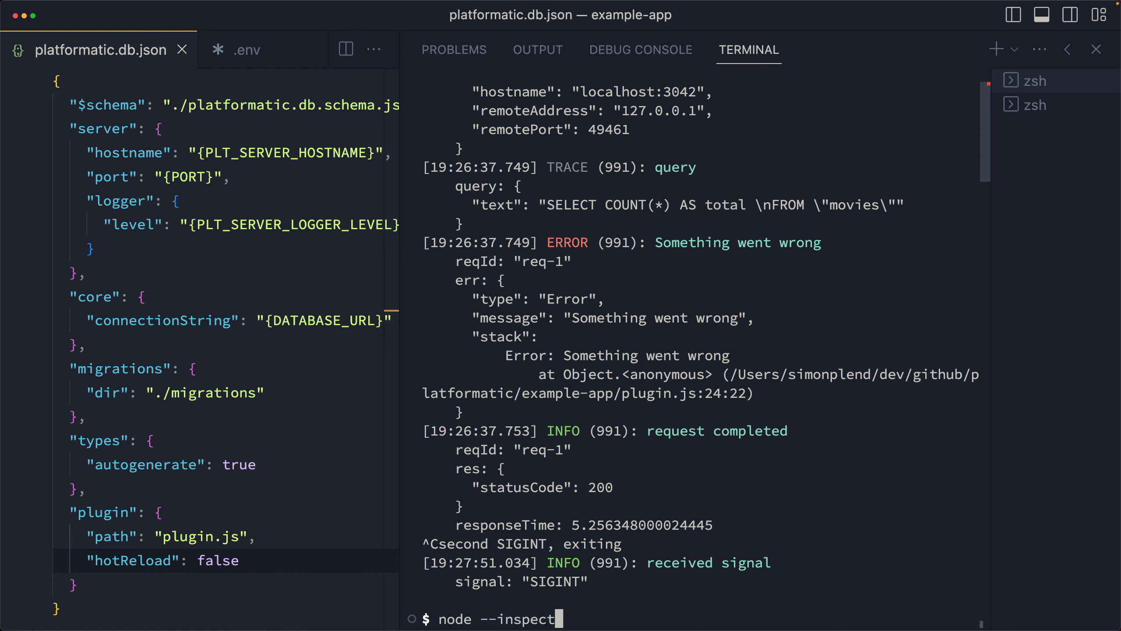
type("node_mo")
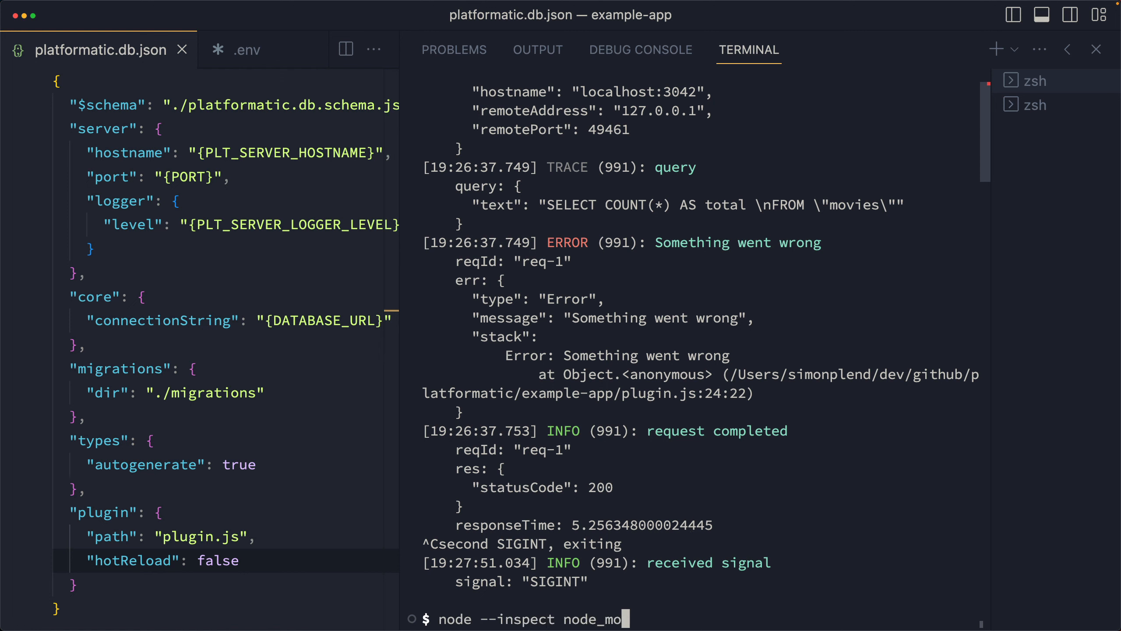
type("dules/platformatic/cli.js")
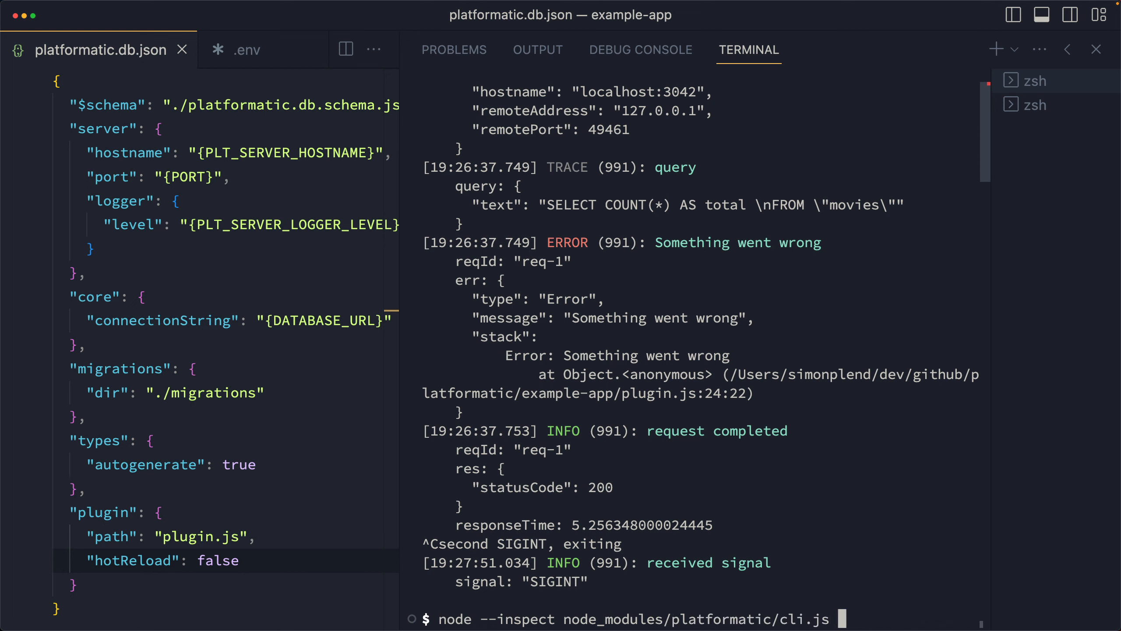
type("db start")
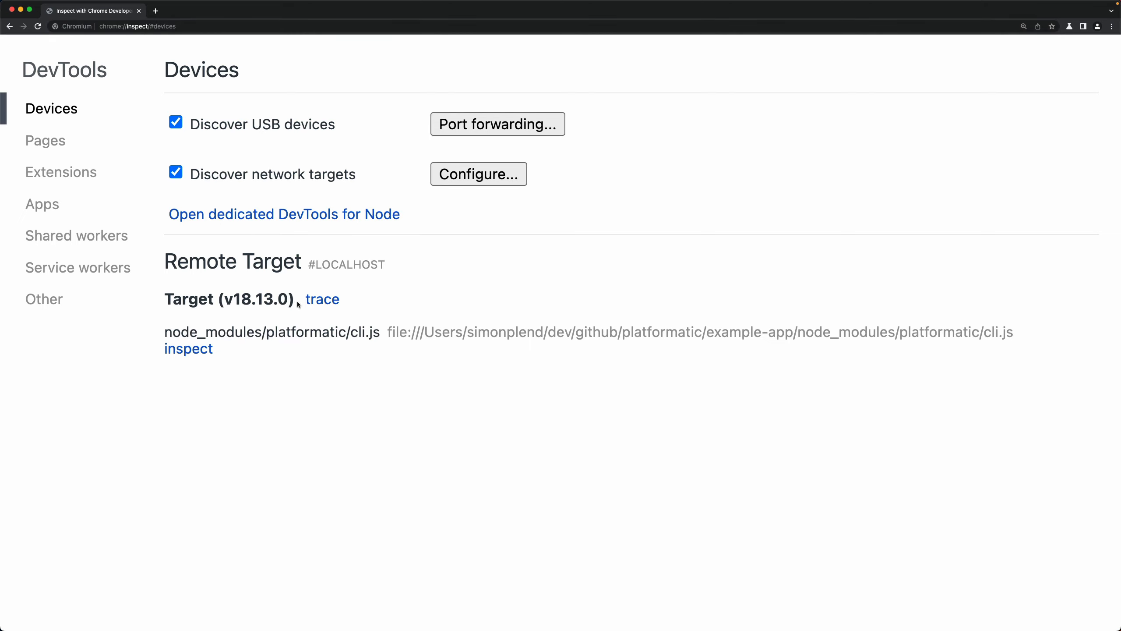
mouse_move(283, 214)
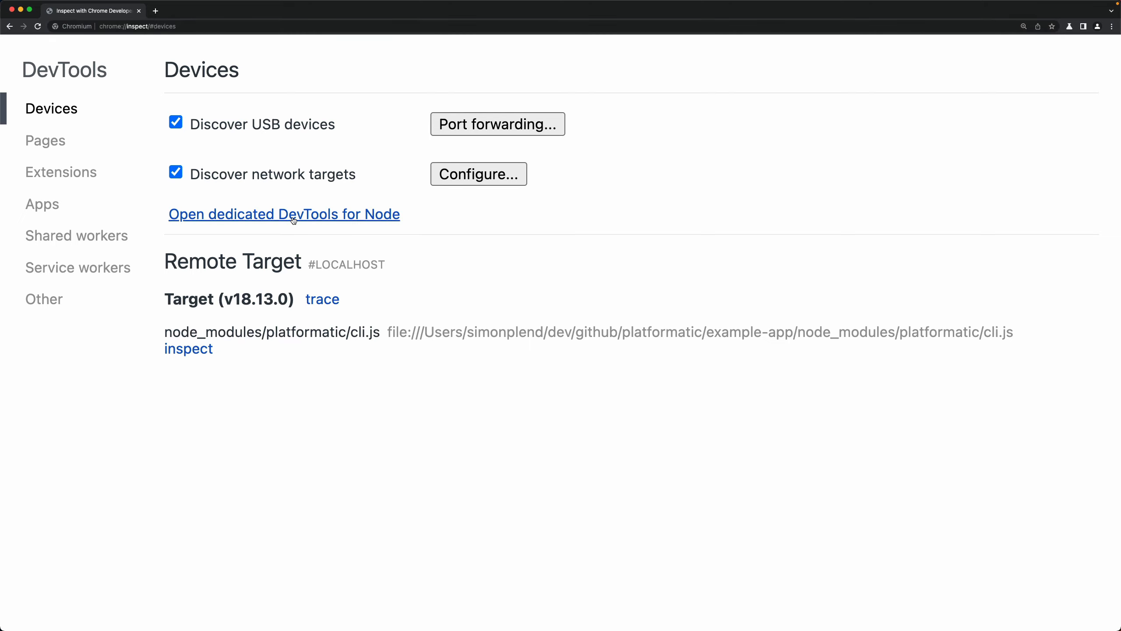
Launch dedicated DevTools for Node from chrome://inspect.
left_click(283, 214)
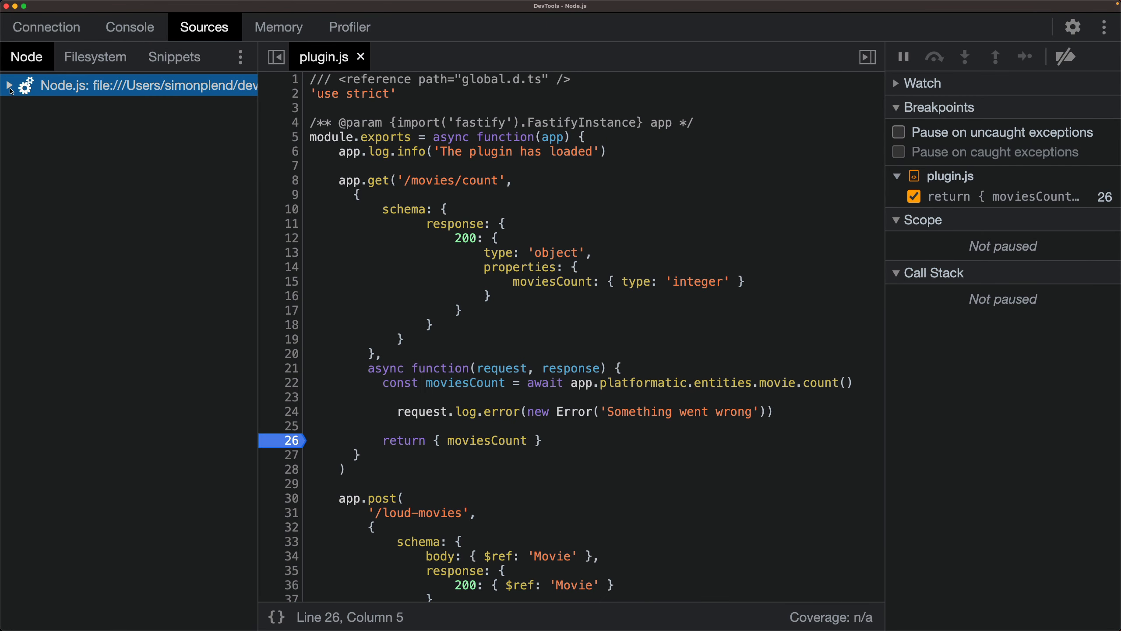
Expand the Node source tree to plugin.js and set a breakpoint on line 26's return statement.
left_click(10, 86)
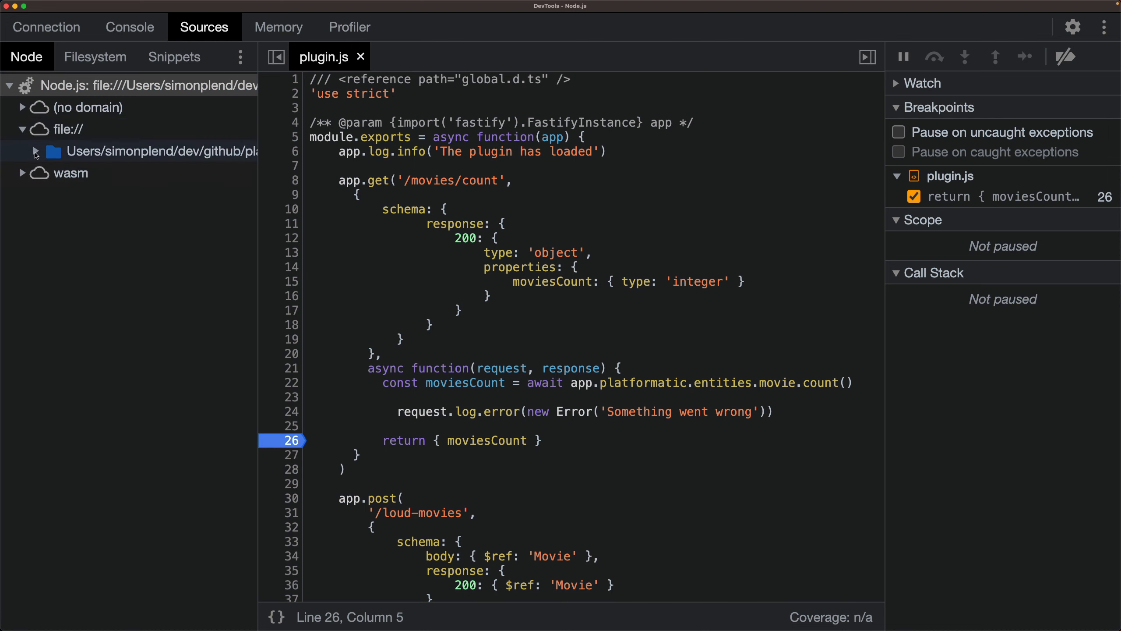
left_click(34, 150)
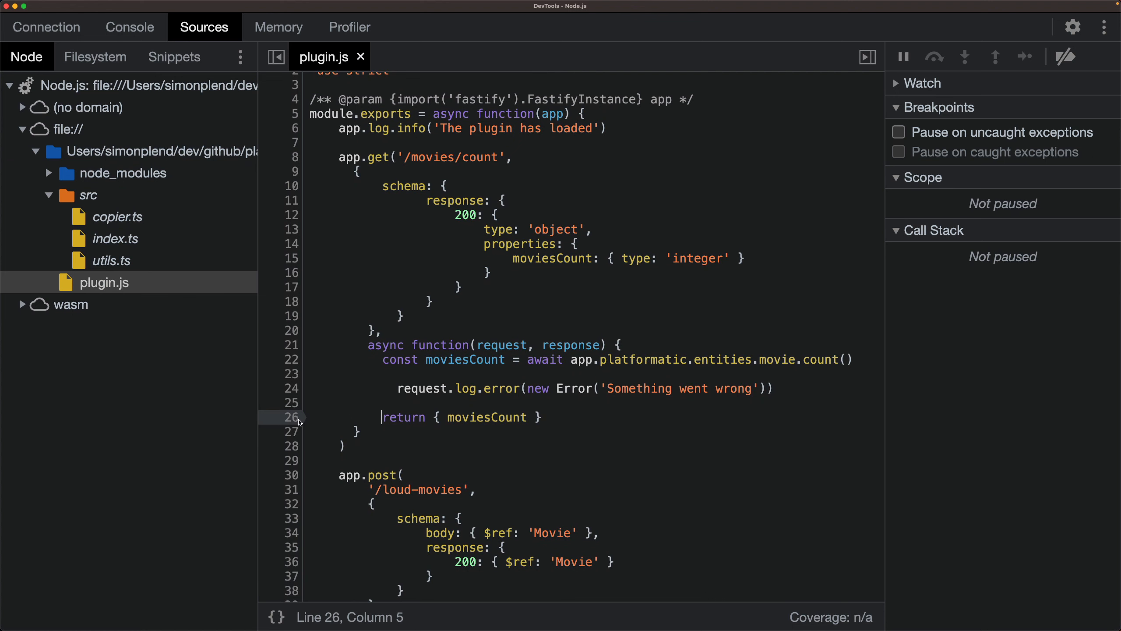
left_click(289, 417)
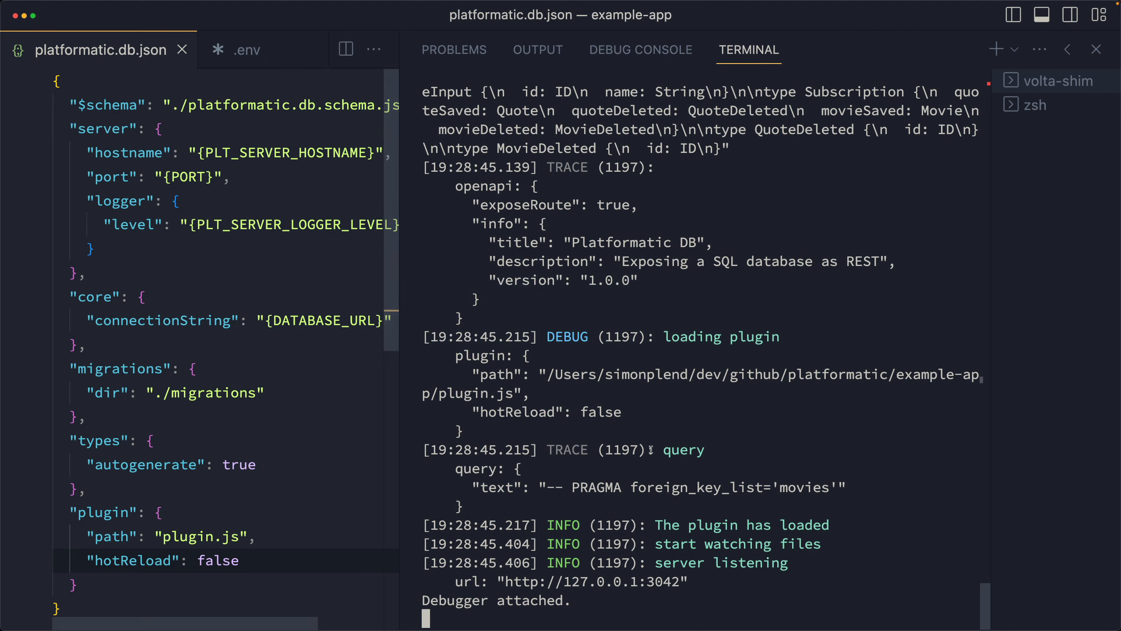
Run curl -v localhost:3042/movies/count in the zsh terminal to hit the breakpoint.
left_click(1035, 104)
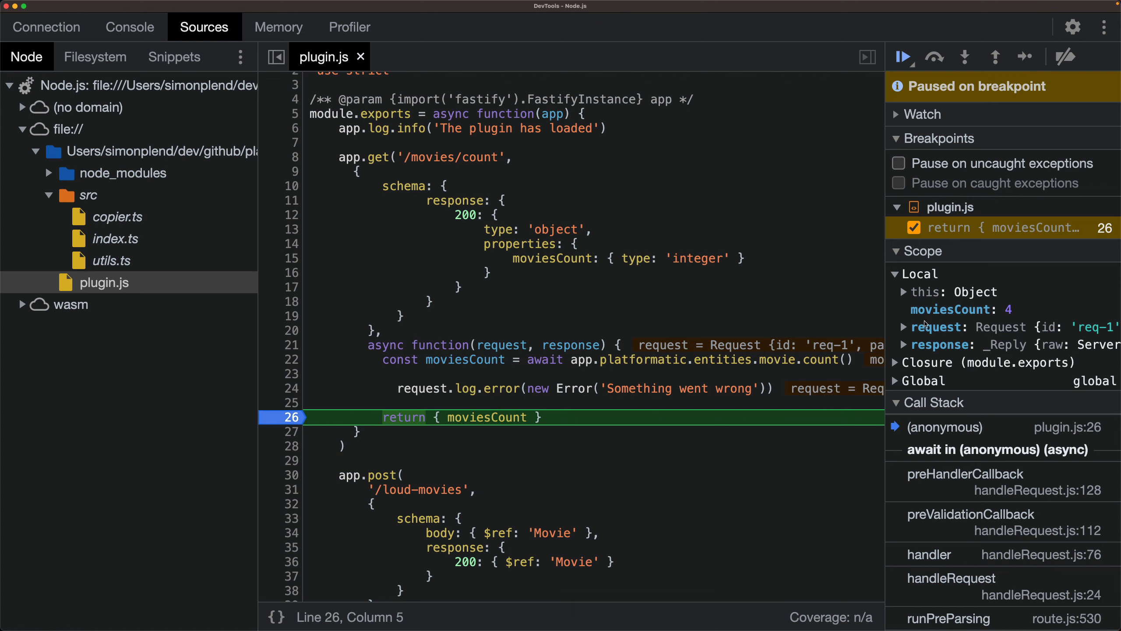
Expand the paused request object in local scope, then resume execution so curl returns moviesCount 4.
left_click(917, 326)
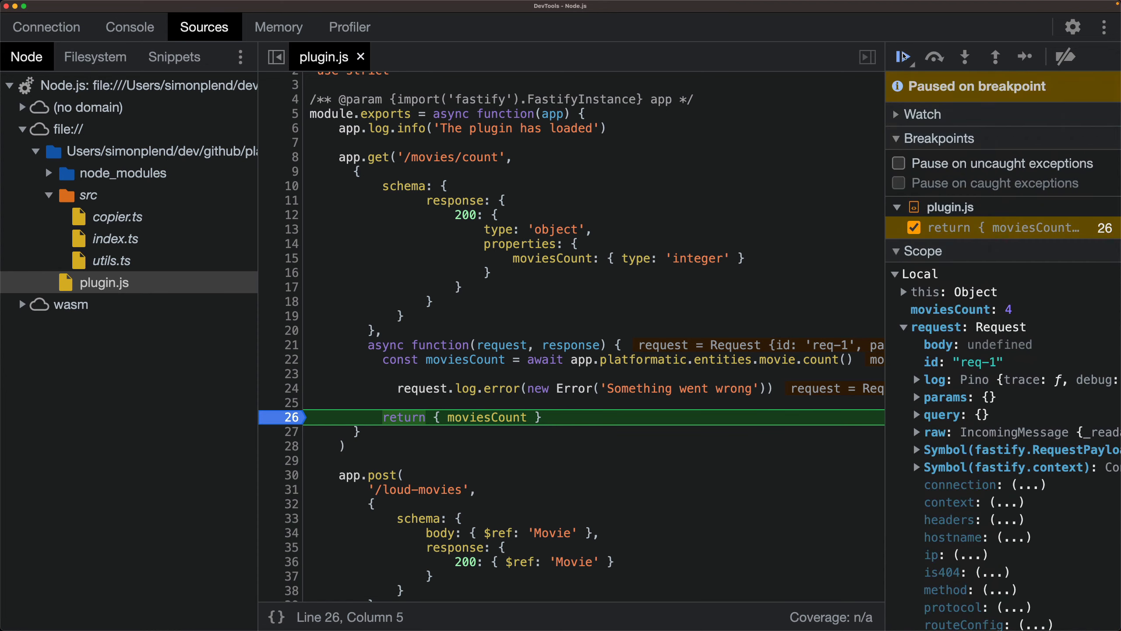
mouse_move(904, 56)
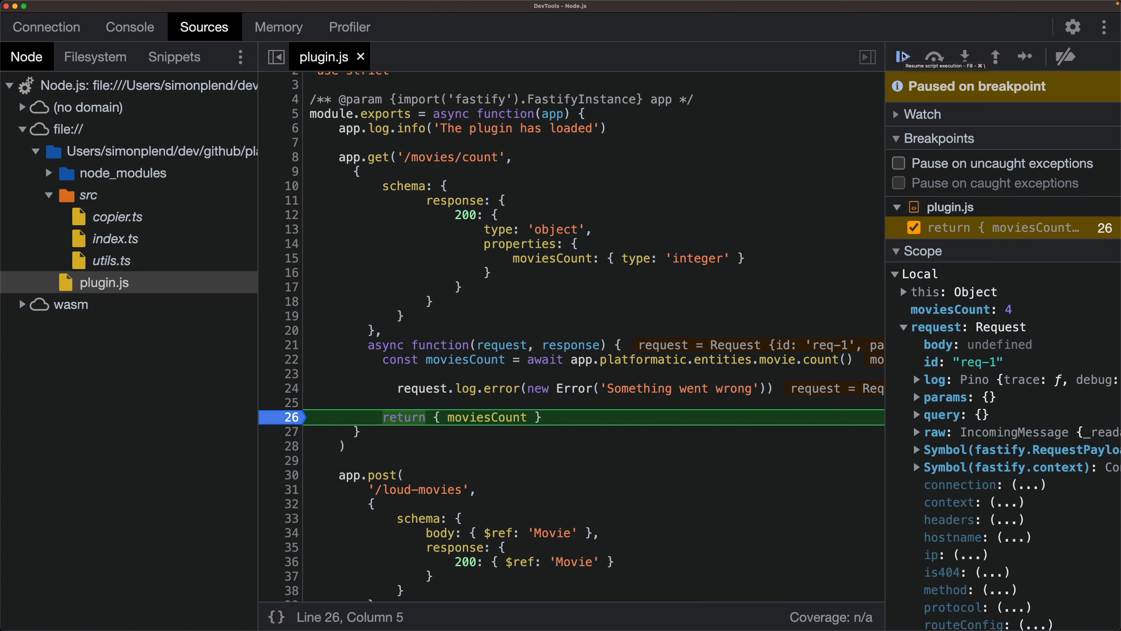
left_click(902, 56)
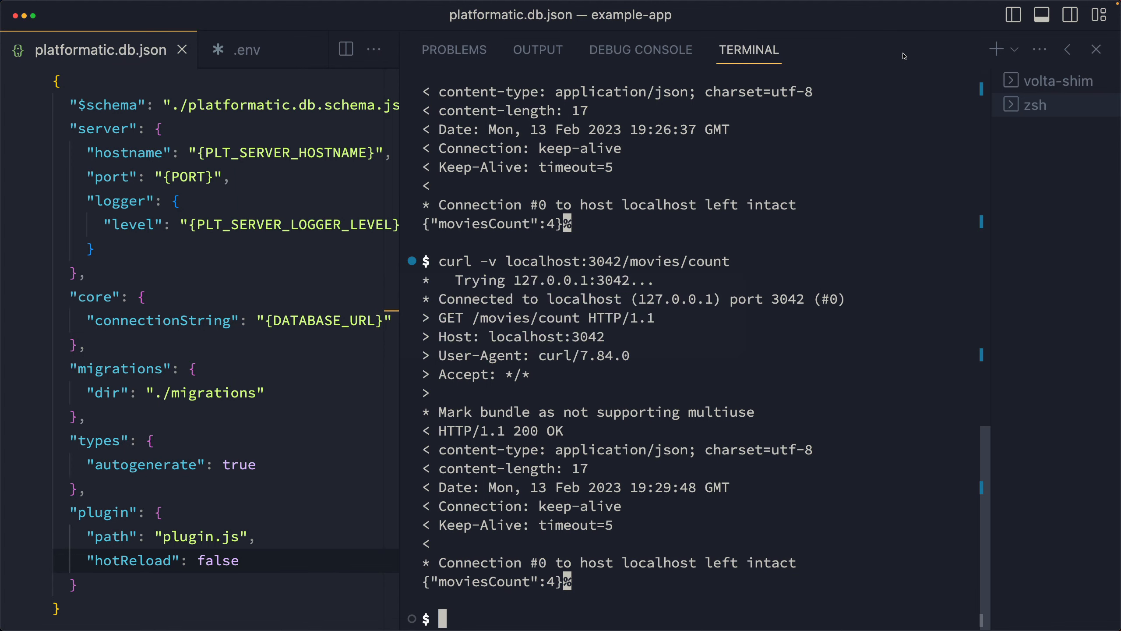
mouse_move(804, 406)
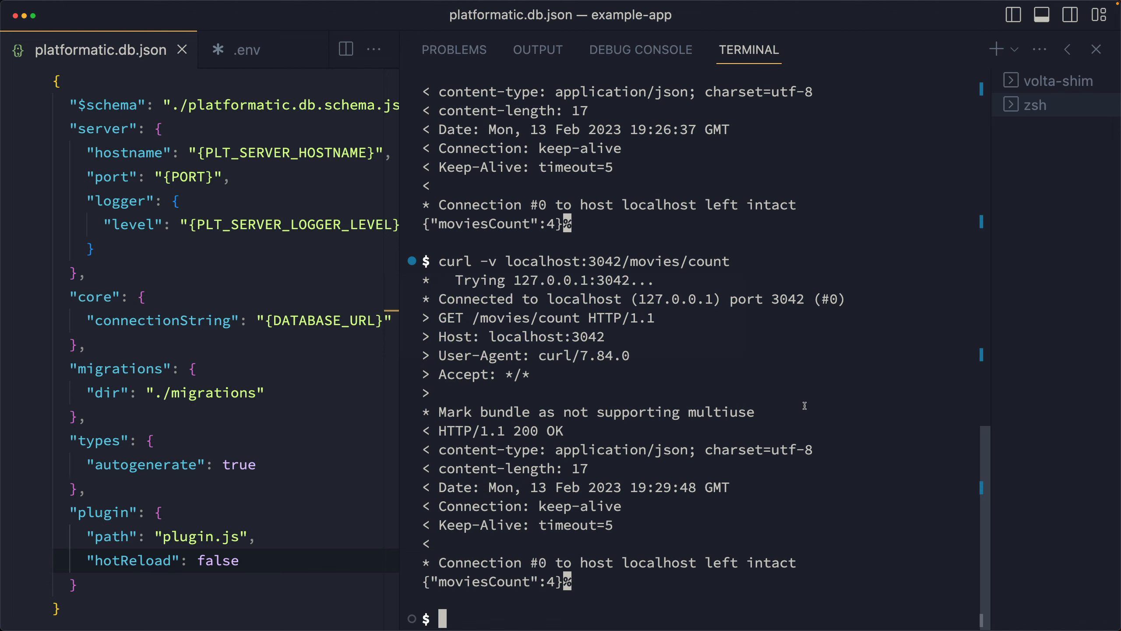